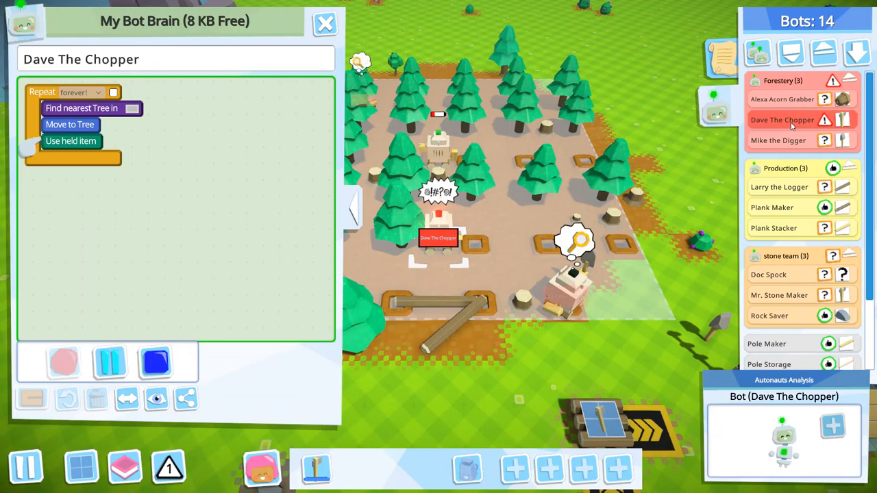
Close Dave The Chopper's program, select him in the world and look around the base and forest
click(325, 22)
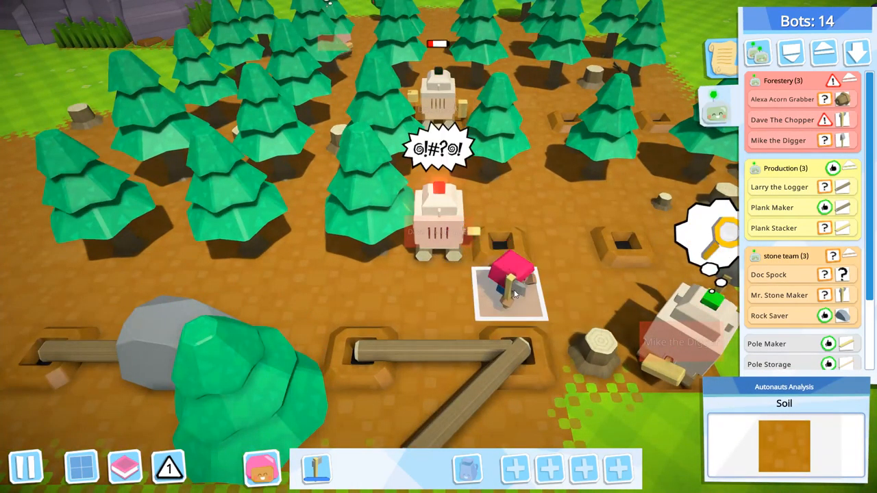
click(435, 226)
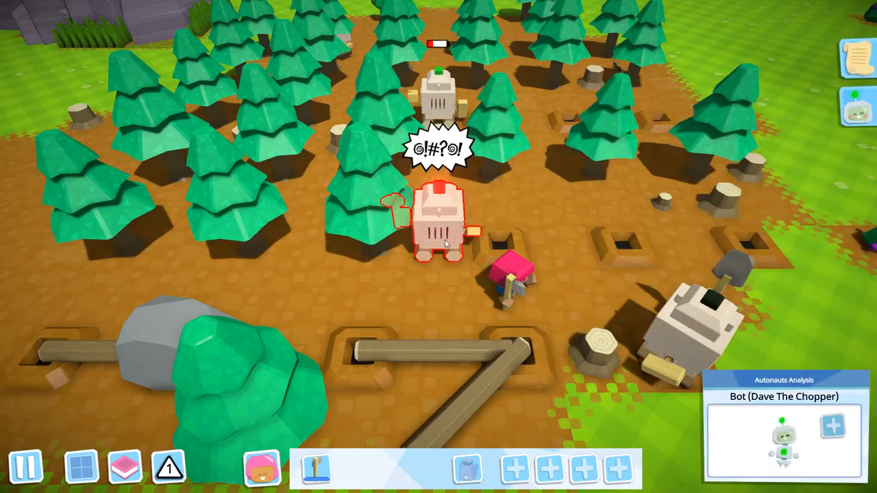
click(509, 294)
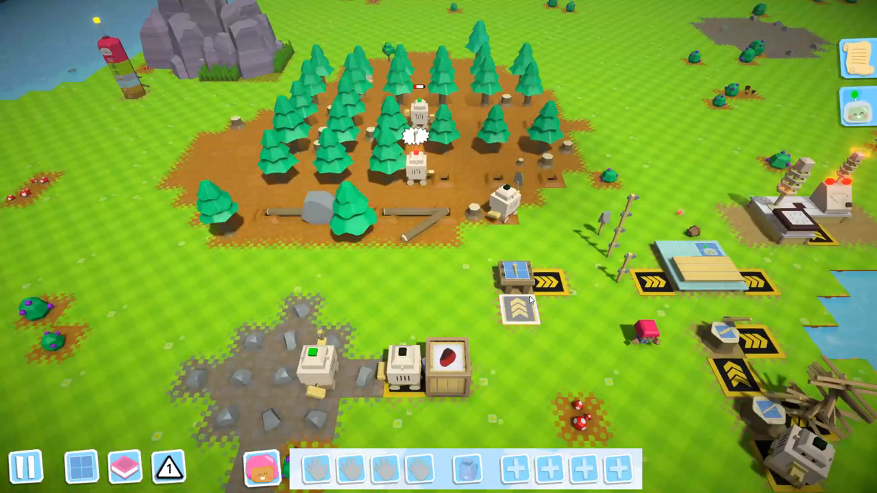
click(504, 205)
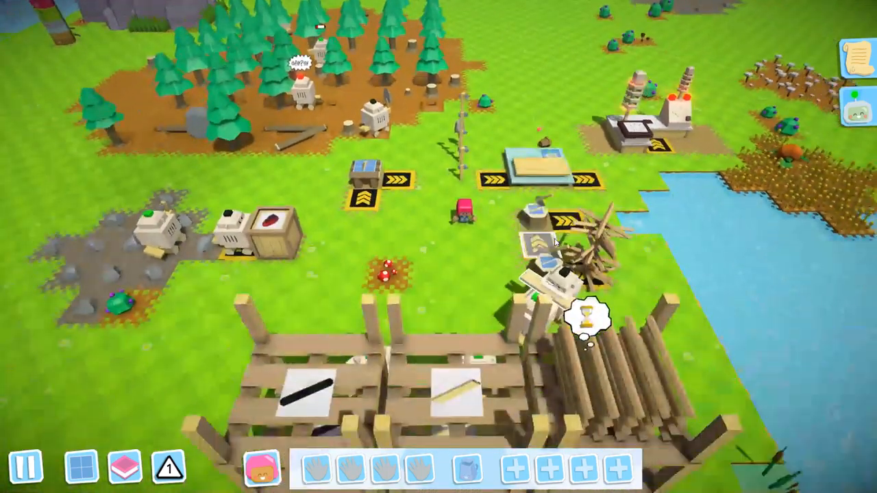
scroll(down, 3)
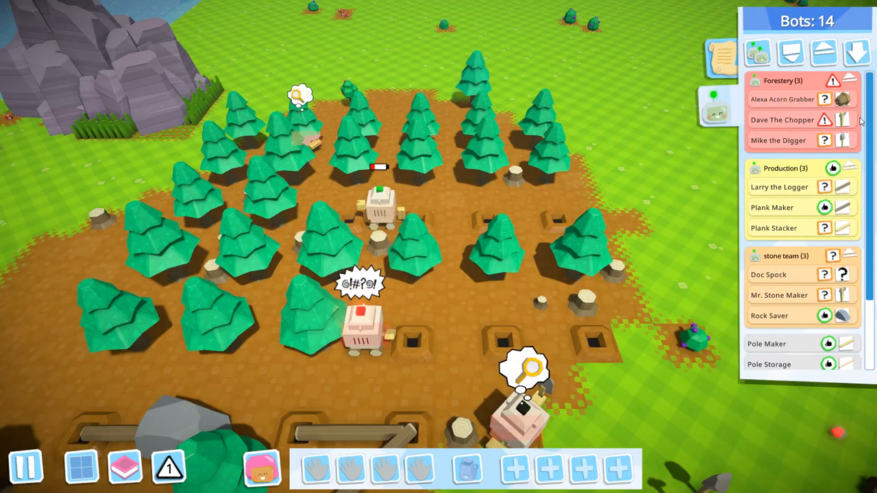
Bring up Larry the Logger's log-storing program from the bot list
click(778, 186)
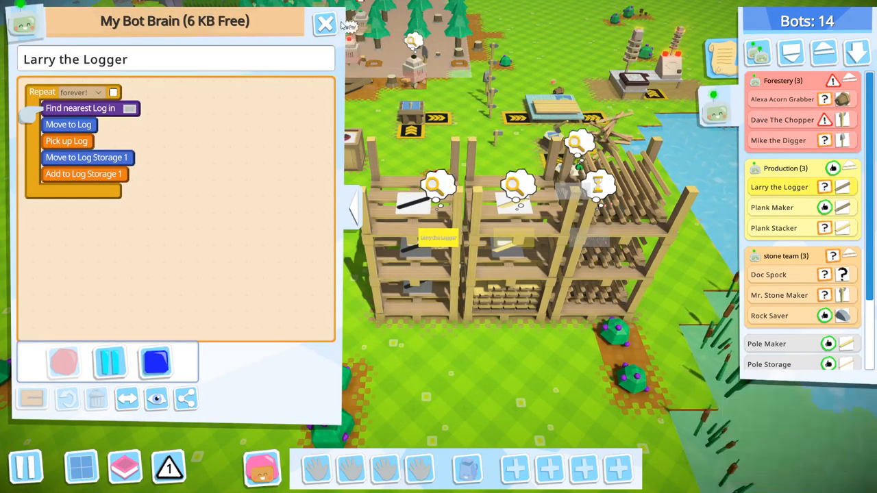
click(325, 23)
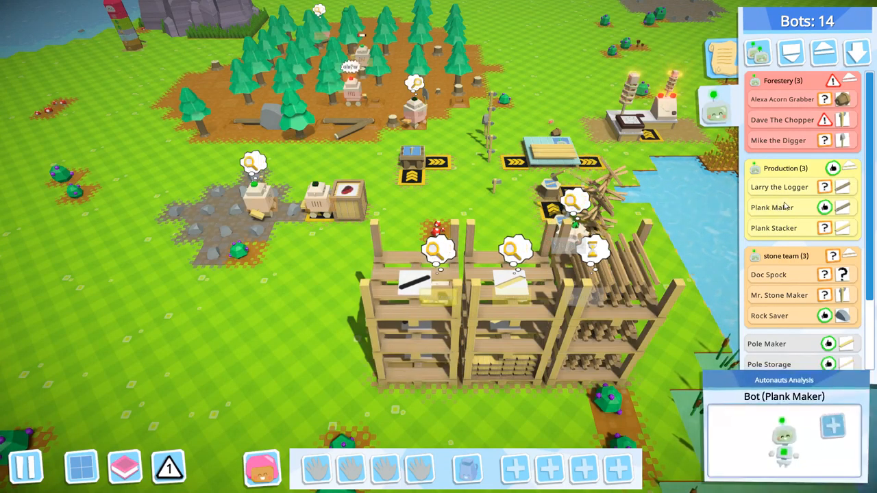
click(841, 186)
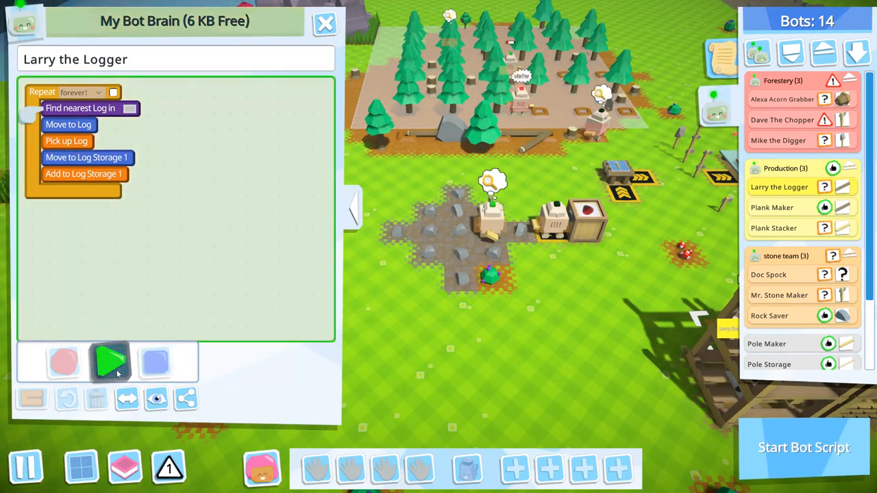
Start, pause and stop Larry the Logger's script repeatedly, leaving it running
click(110, 362)
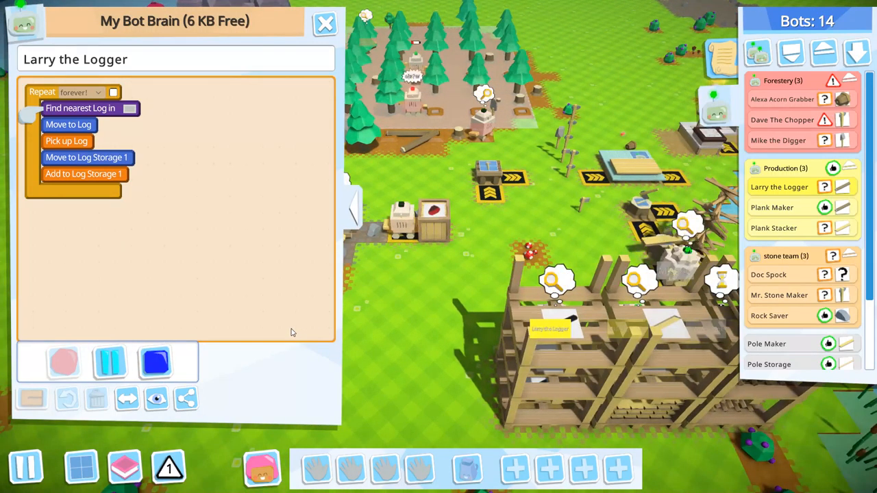
click(110, 362)
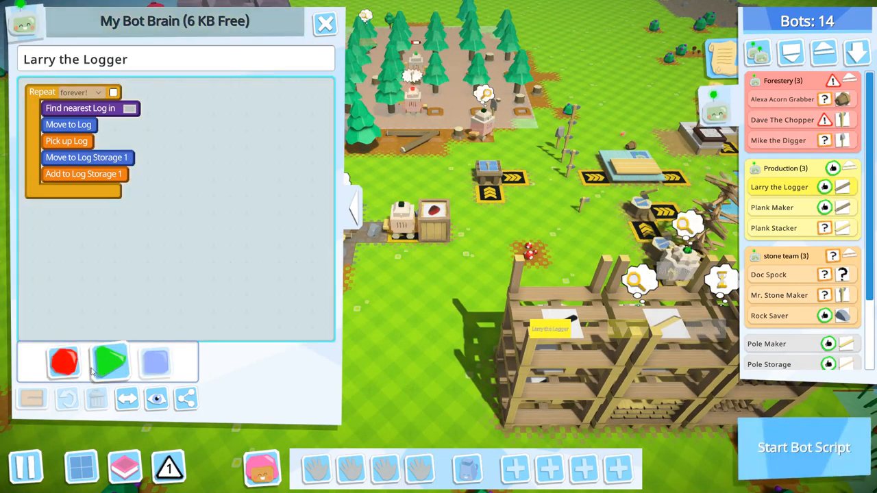
click(109, 361)
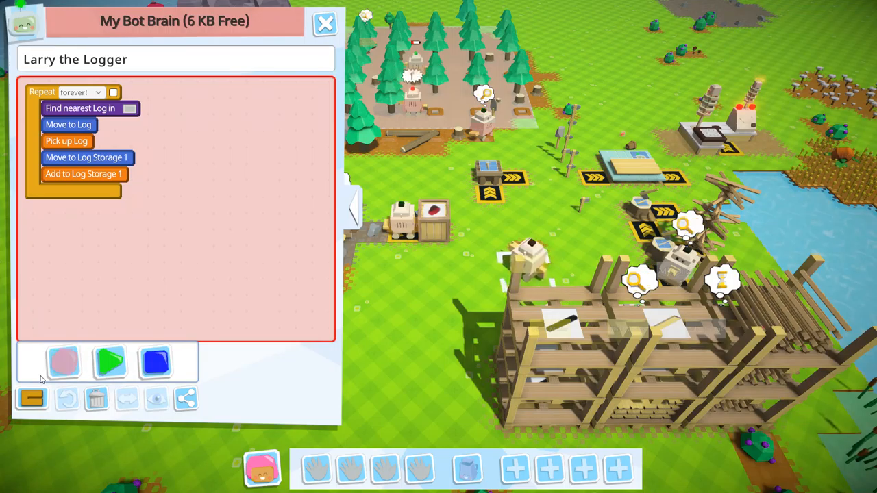
click(63, 361)
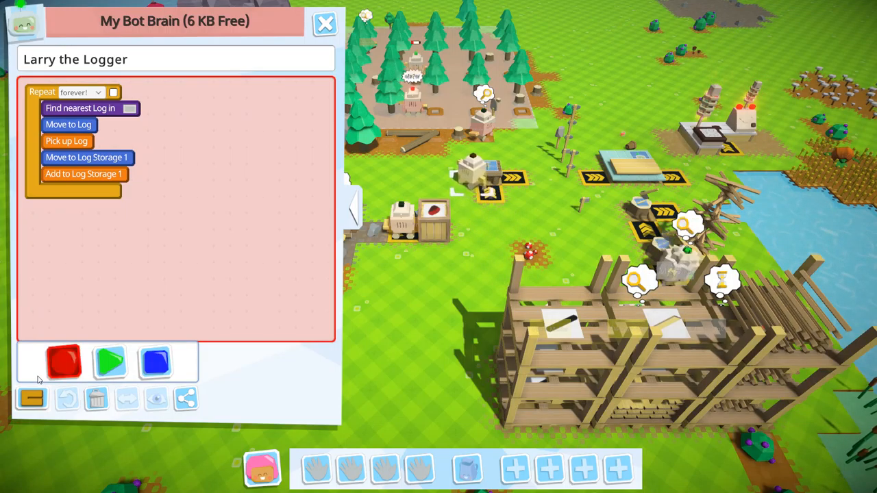
click(63, 362)
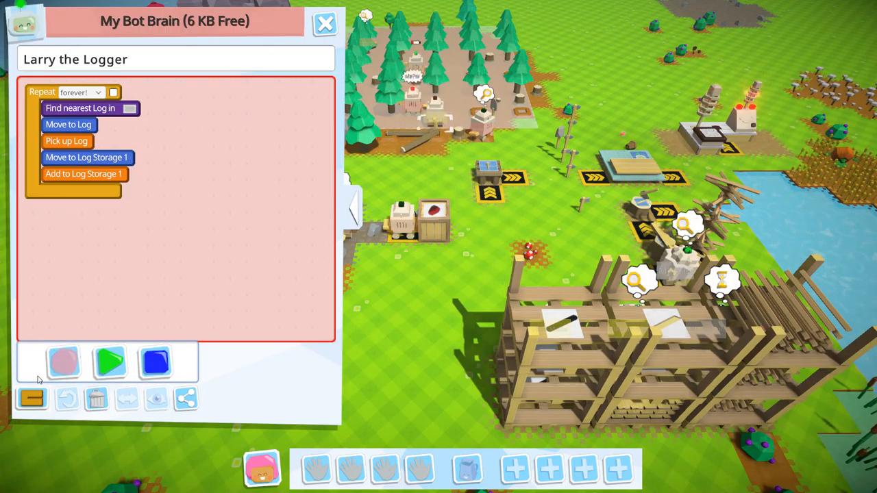
click(63, 361)
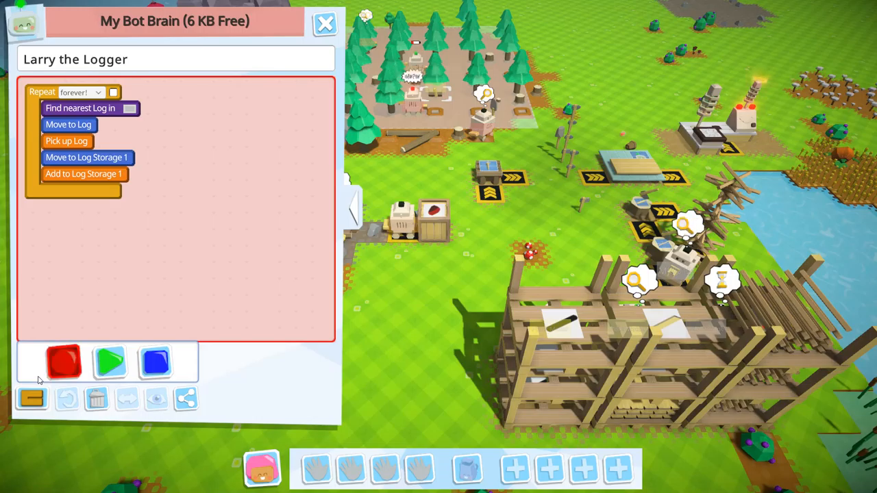
click(109, 362)
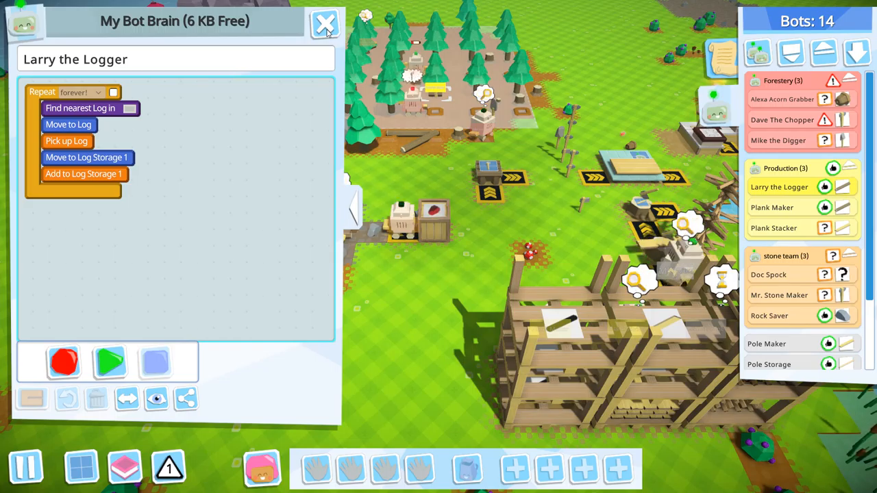
Close Larry the Logger's program after a few looks and bring up Mk0012's bot-recharging program
click(325, 22)
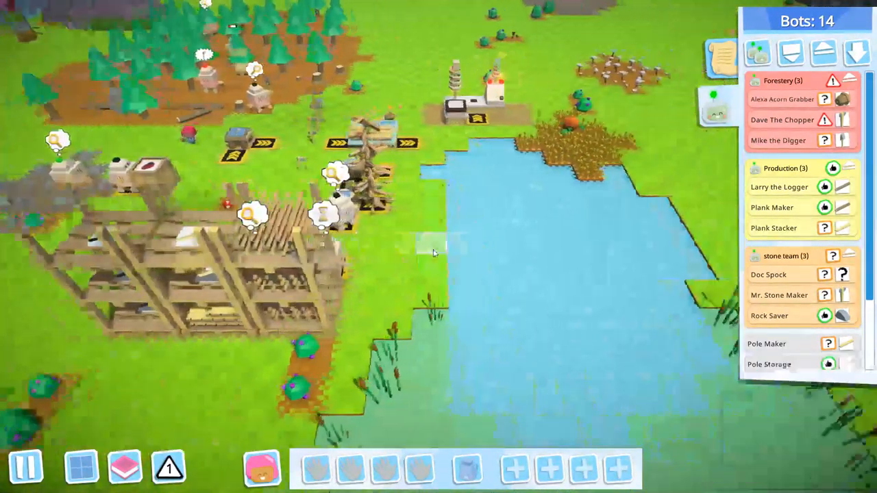
click(781, 120)
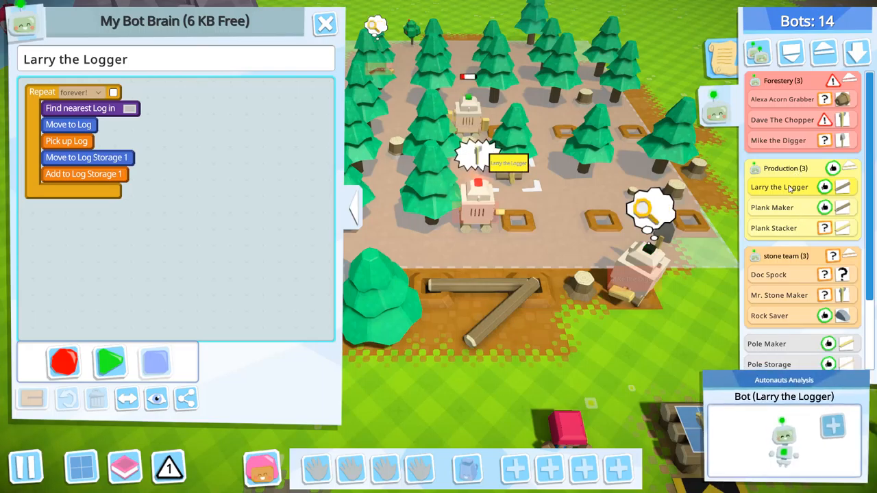
click(325, 22)
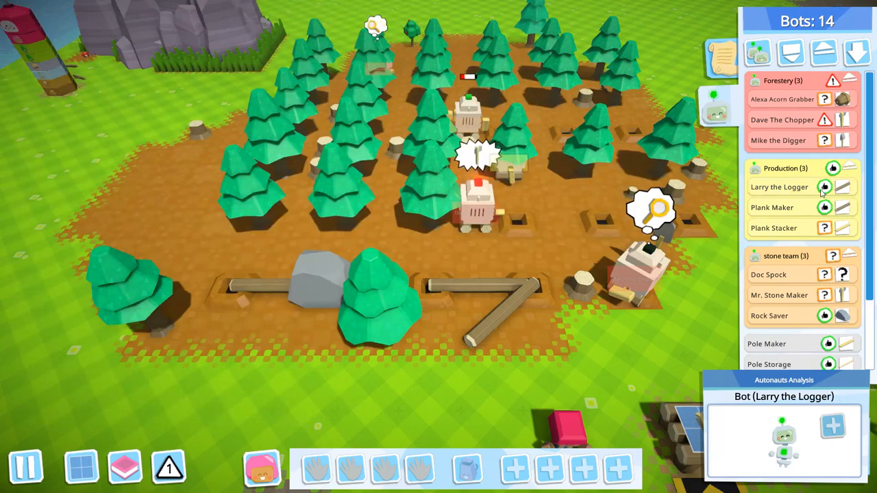
click(842, 186)
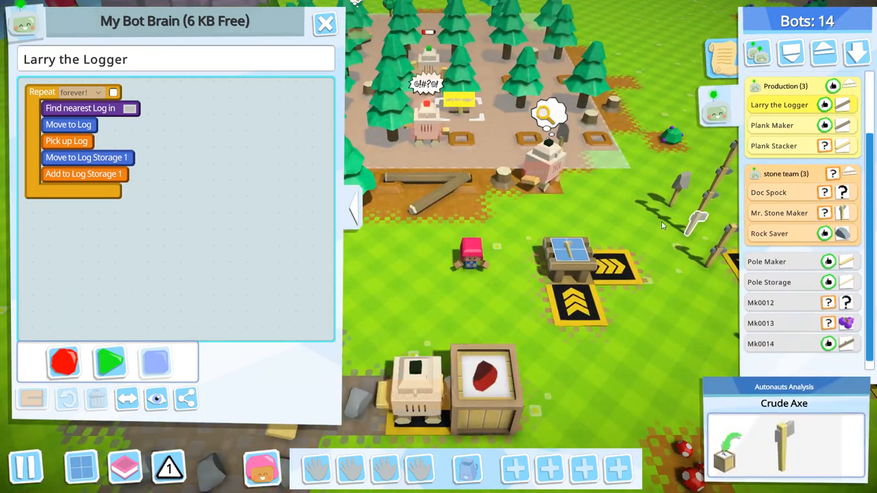
click(324, 24)
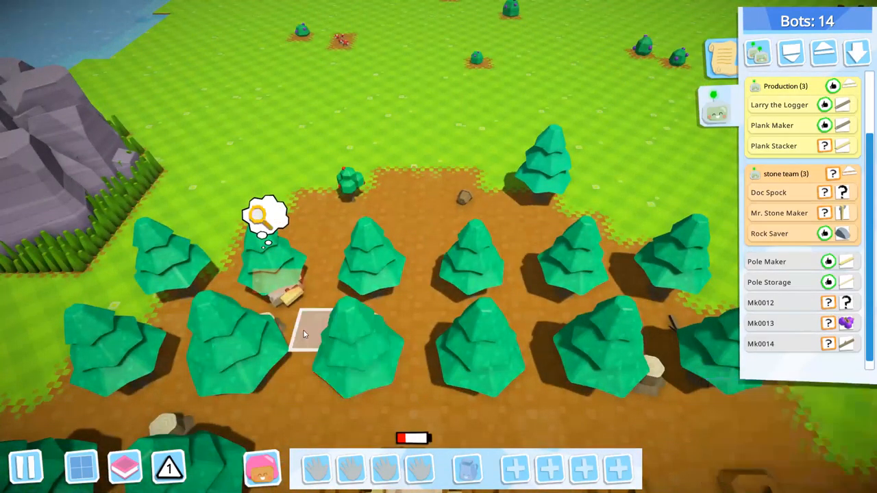
click(274, 274)
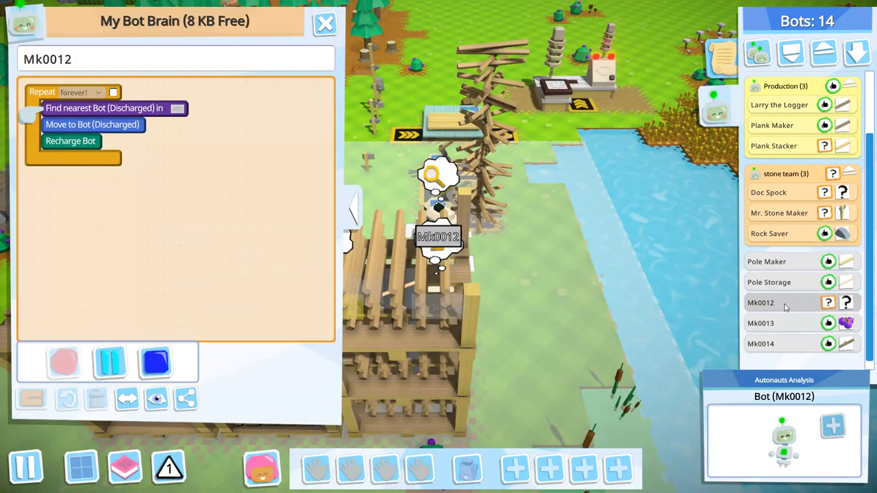
View Mk0013's berry-delivering and Mk0014's bush-clearing programs, then close them
click(760, 324)
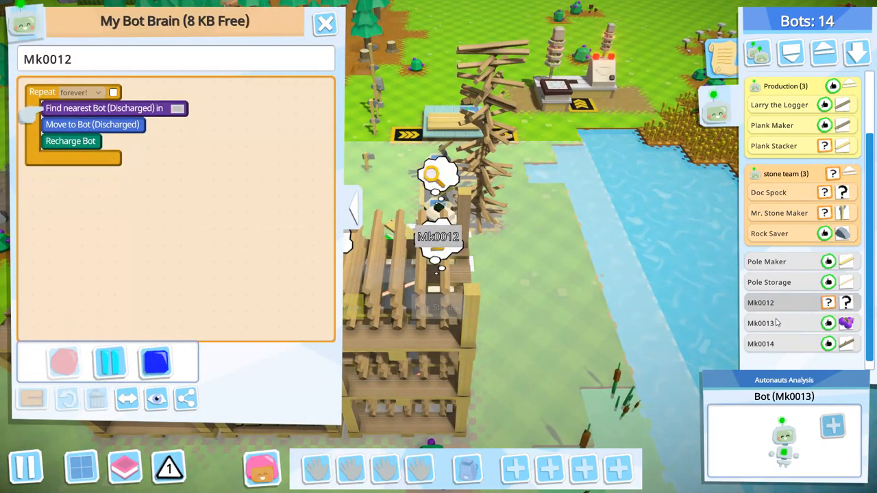
click(761, 324)
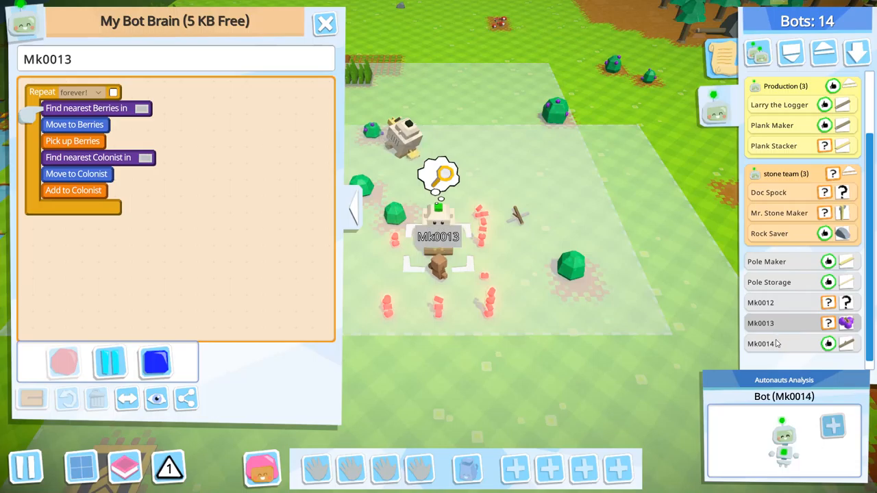
click(760, 342)
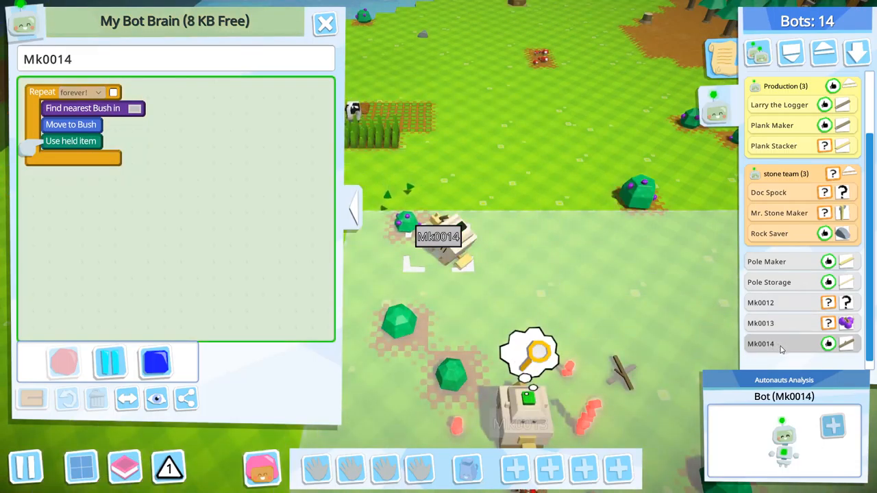
click(324, 22)
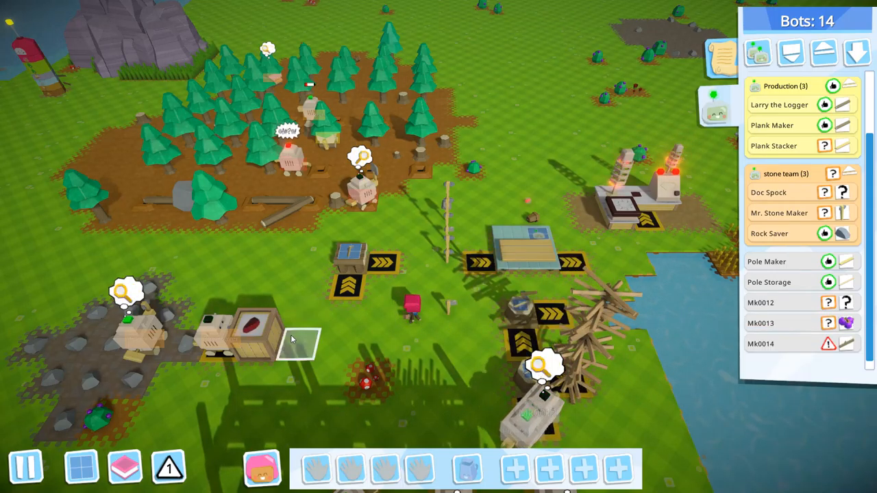
Set Crude Workbench 1 to make a Crude Axe from one stone and one stick
click(240, 336)
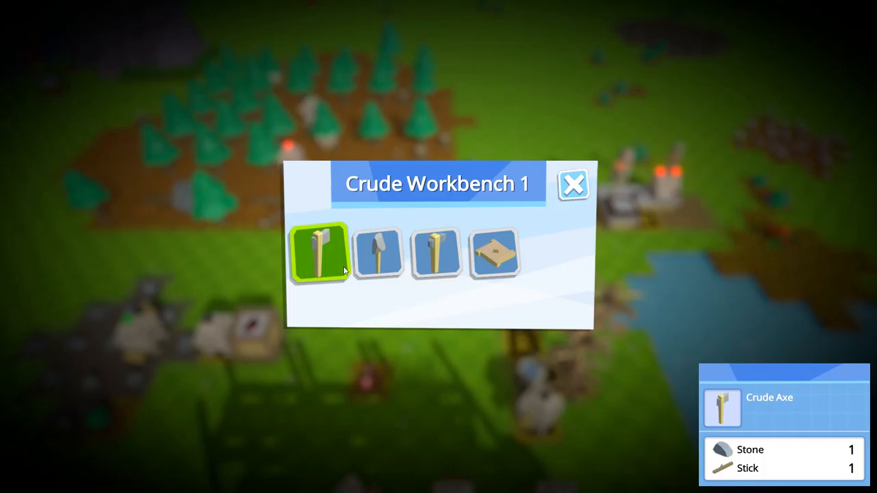
click(573, 184)
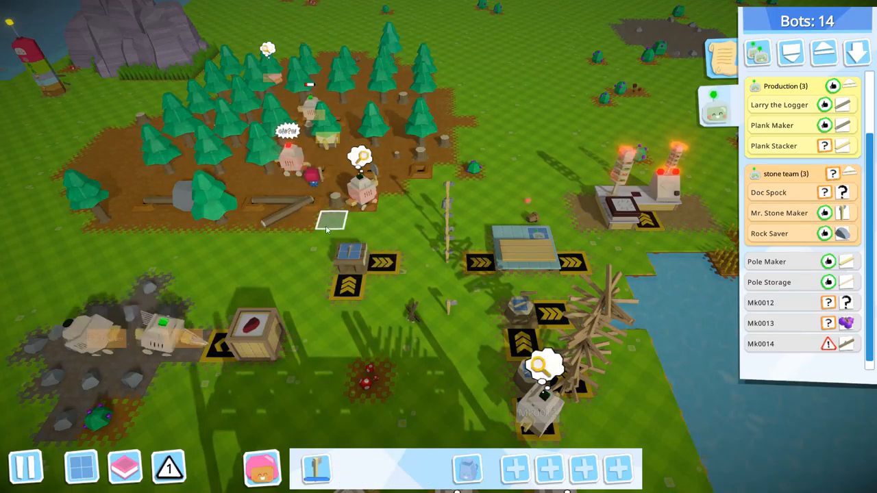
click(288, 164)
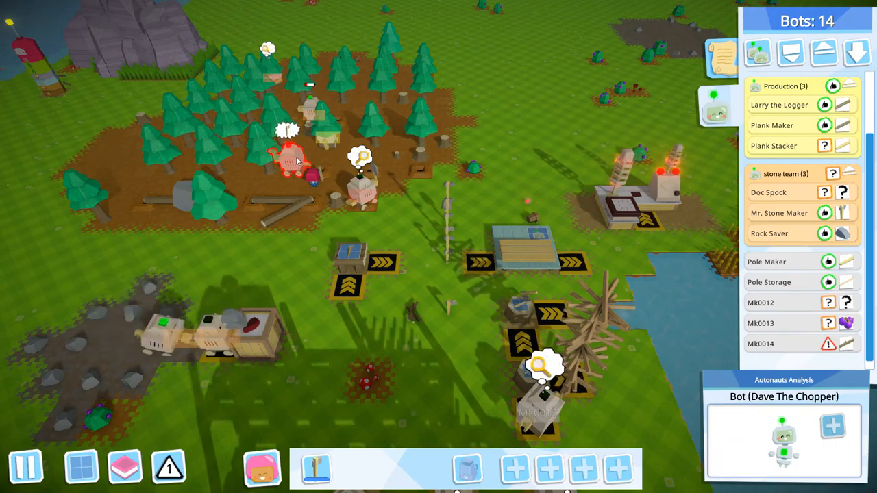
Walk the farmer to Dave The Chopper in the forest and back to the tool storage
click(363, 194)
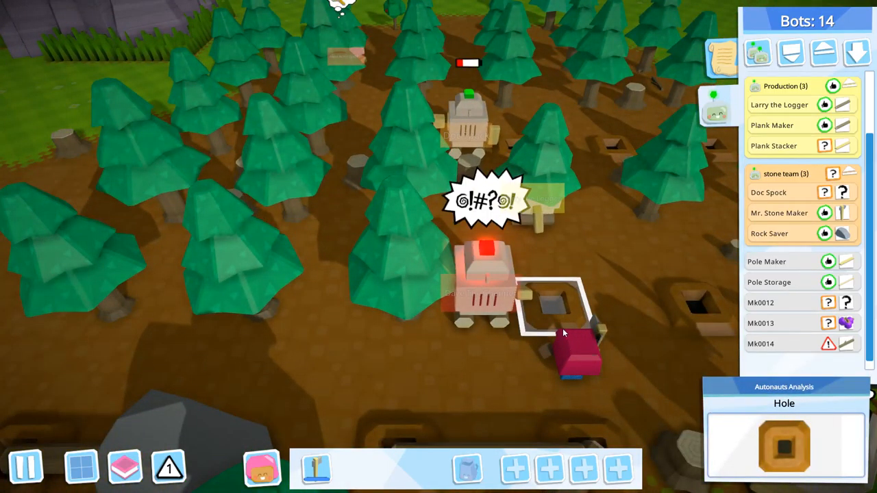
click(487, 288)
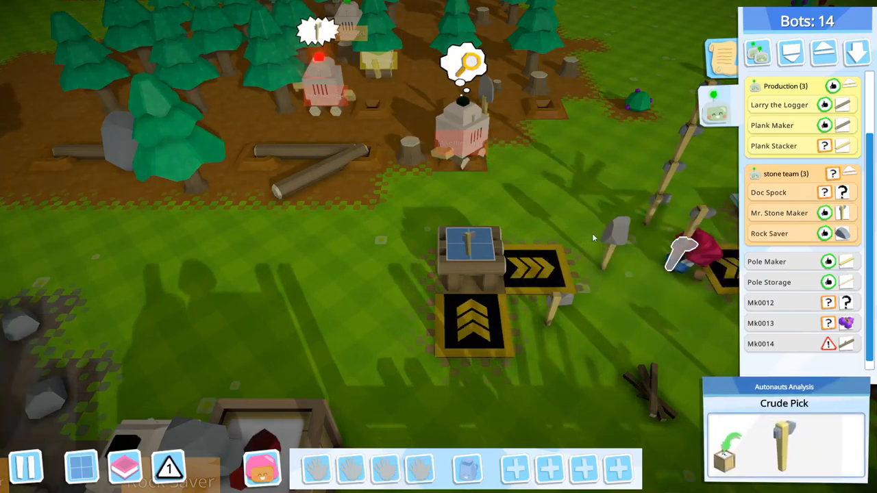
Find Dave The Chopper under Forestry in the bot list and bring up his program
click(322, 89)
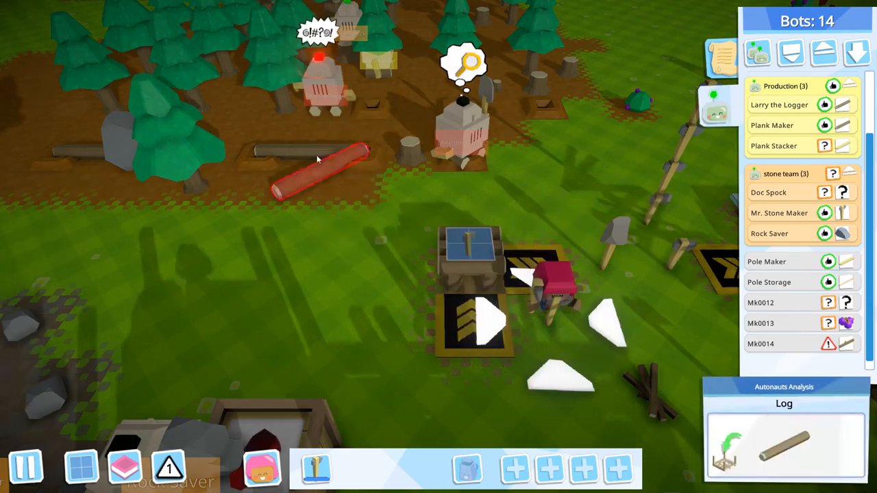
click(322, 89)
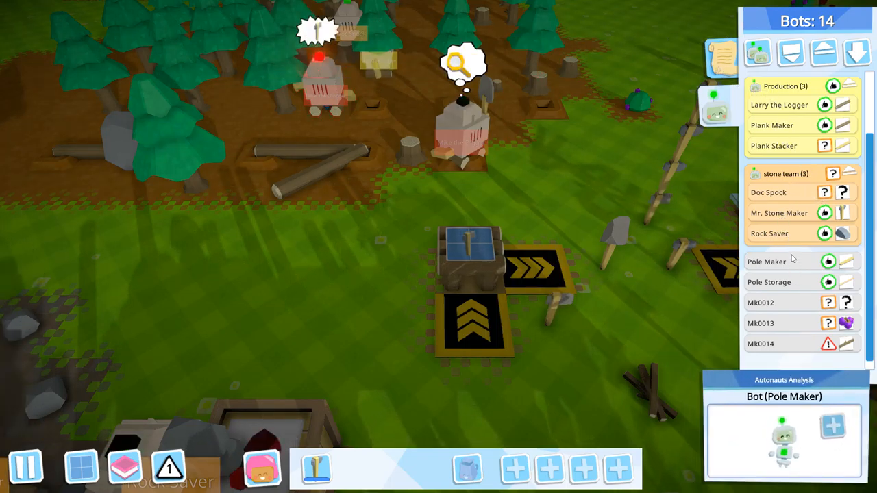
click(770, 233)
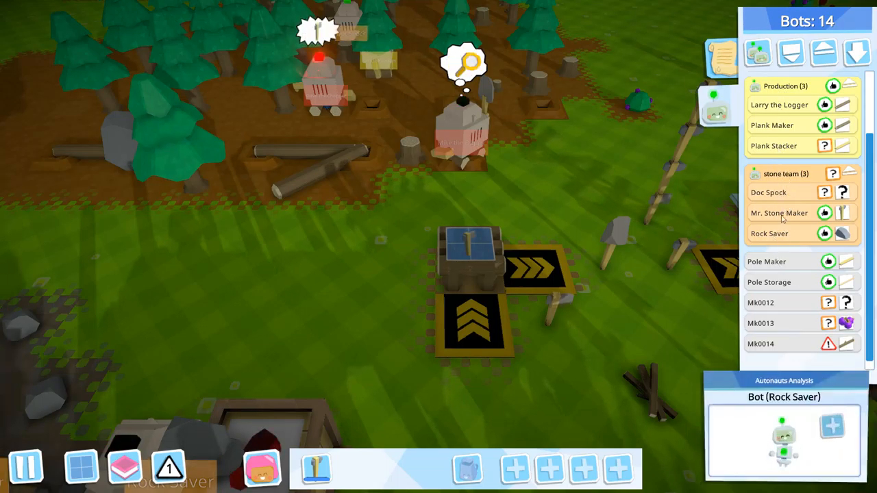
scroll(up, 3)
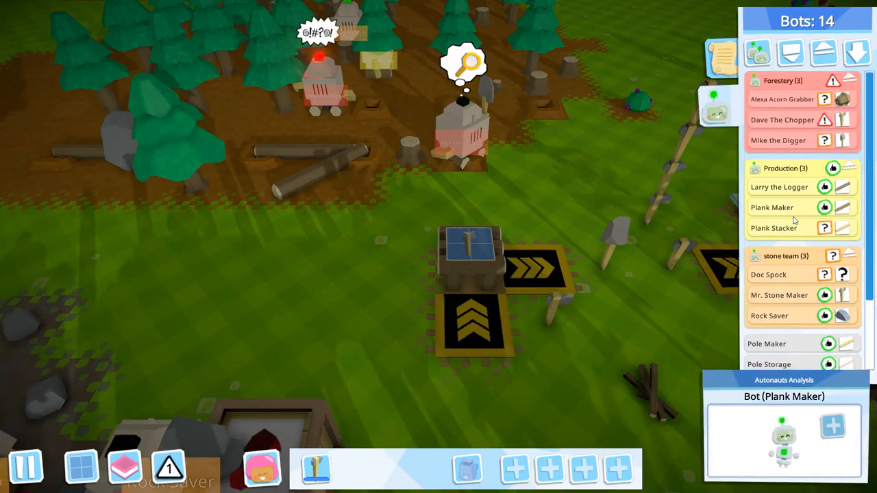
click(781, 120)
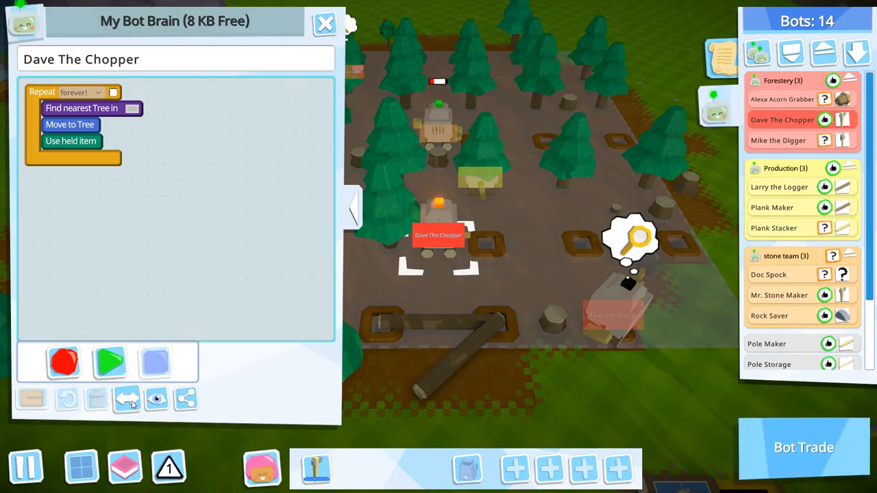
click(63, 362)
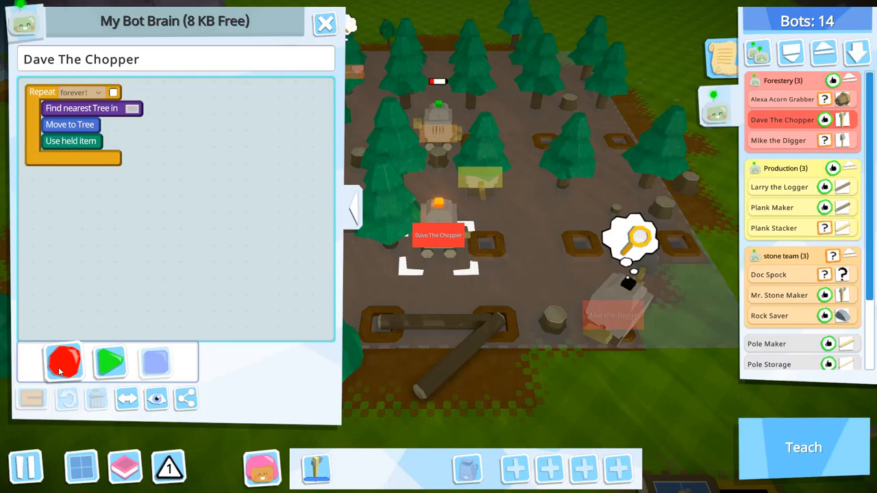
click(110, 362)
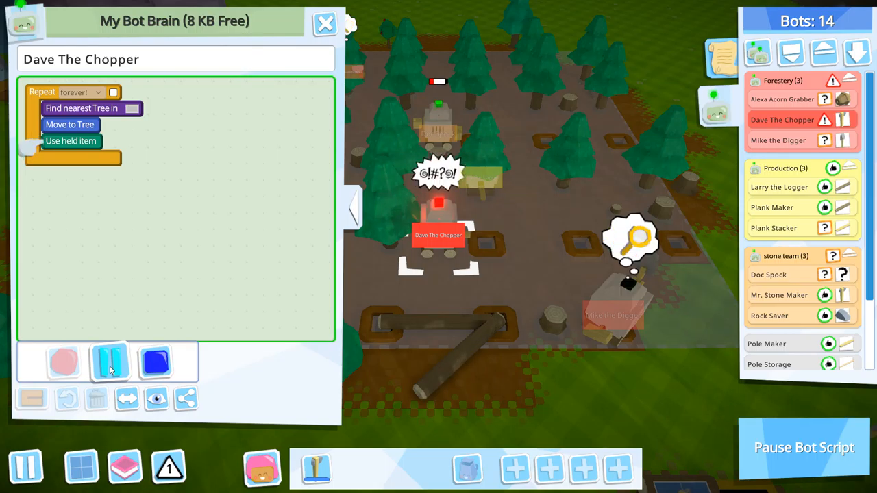
click(109, 362)
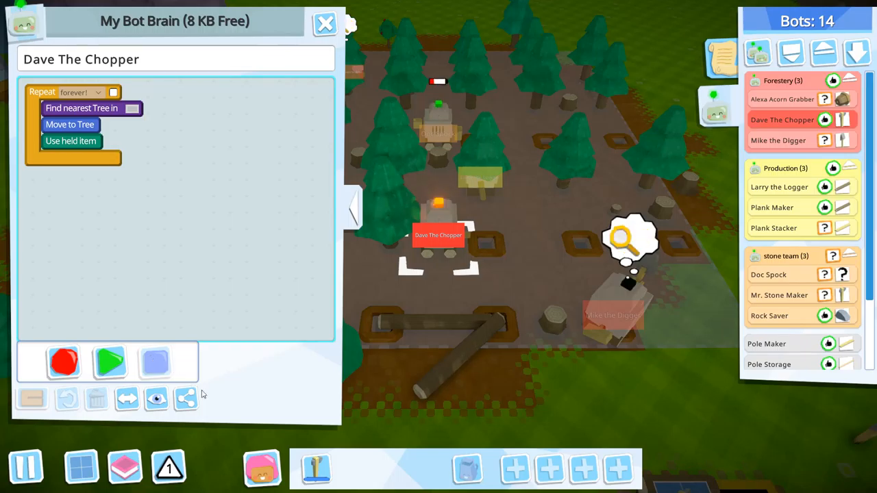
click(315, 468)
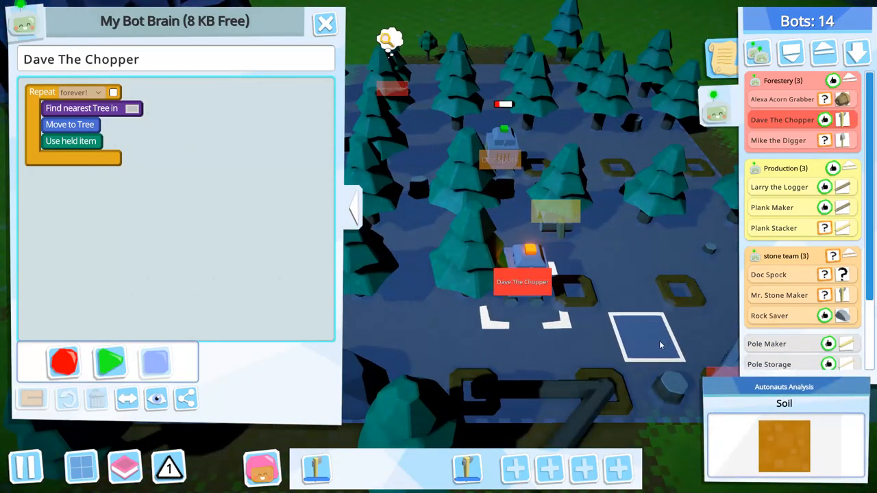
Select Dave The Chopper, toggle his script a few times and put his program into recording
click(522, 267)
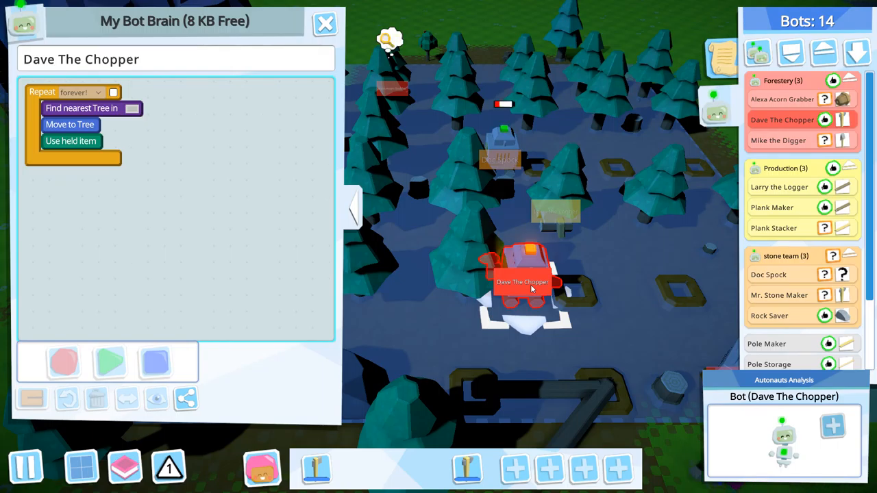
click(110, 361)
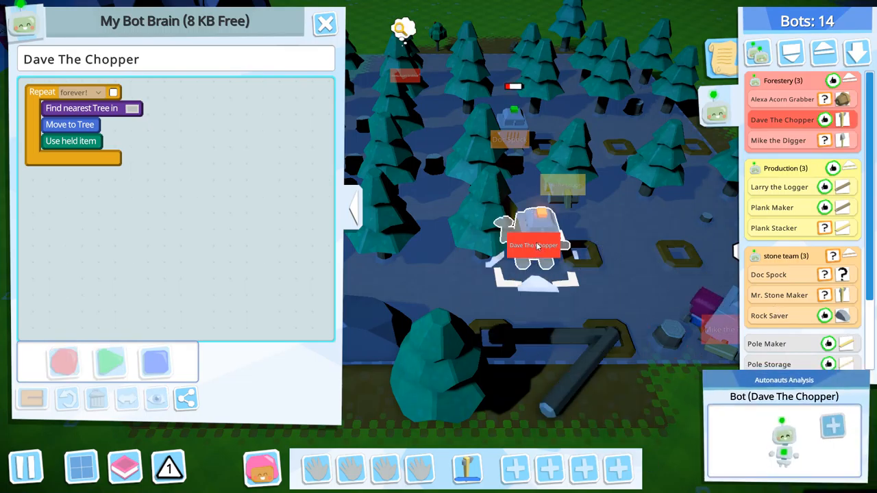
click(325, 22)
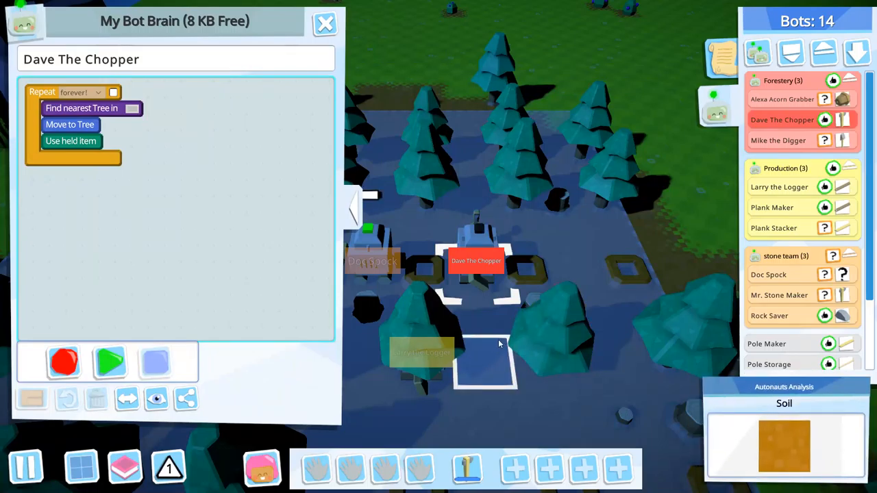
click(109, 361)
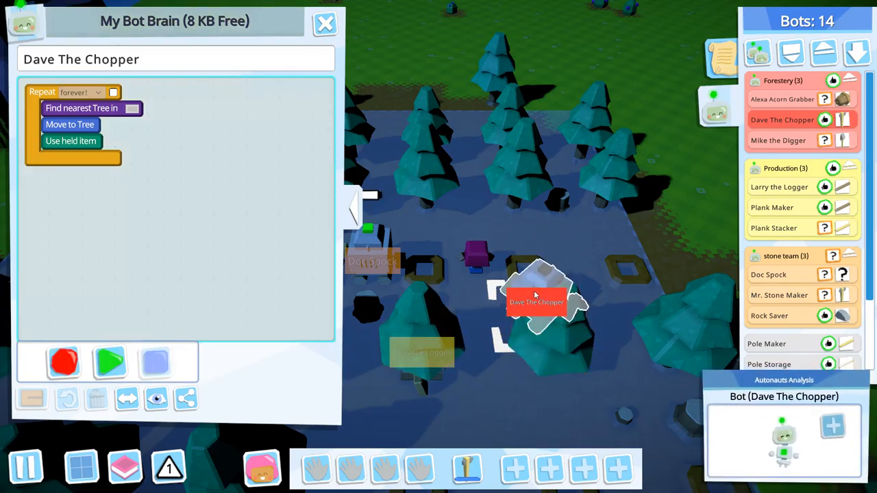
click(325, 24)
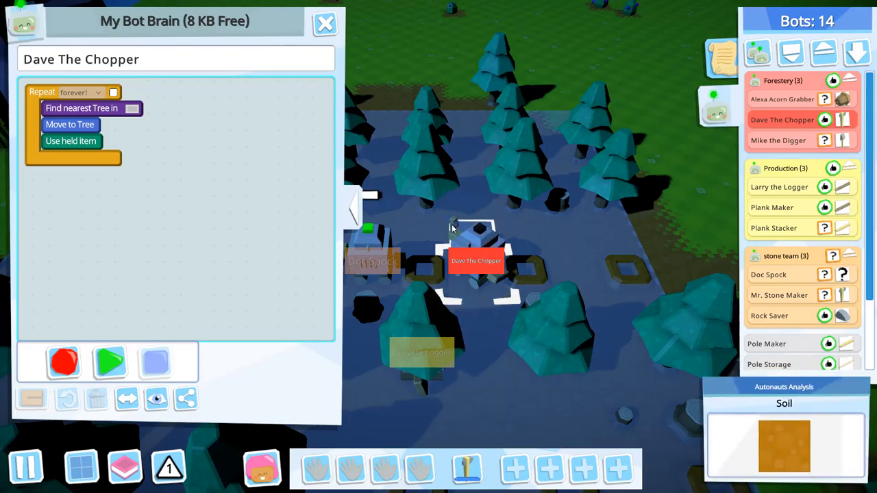
click(477, 246)
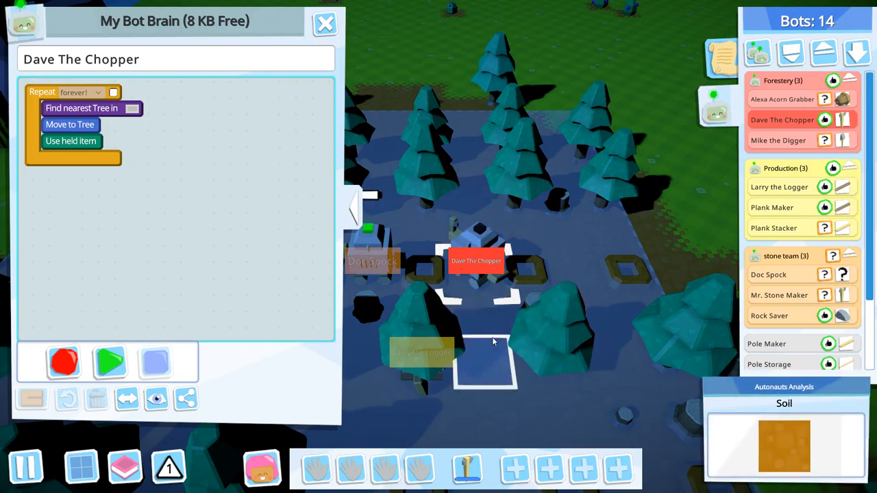
mouse_move(494, 345)
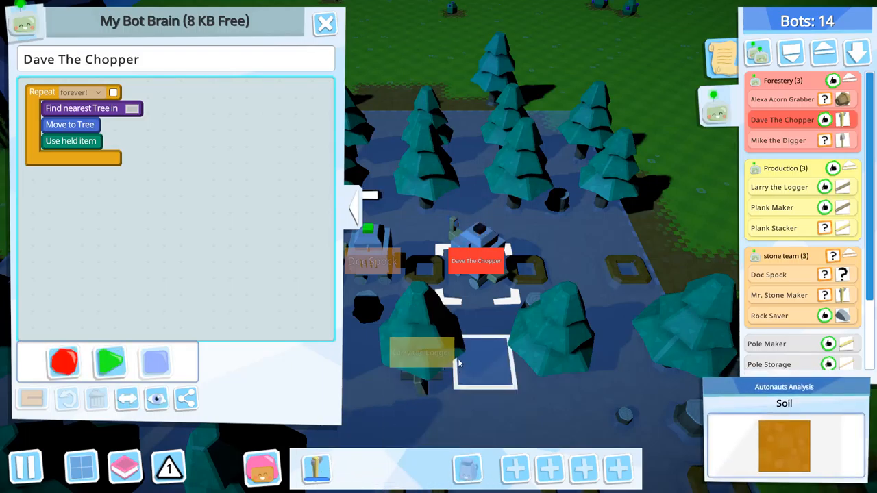
click(109, 362)
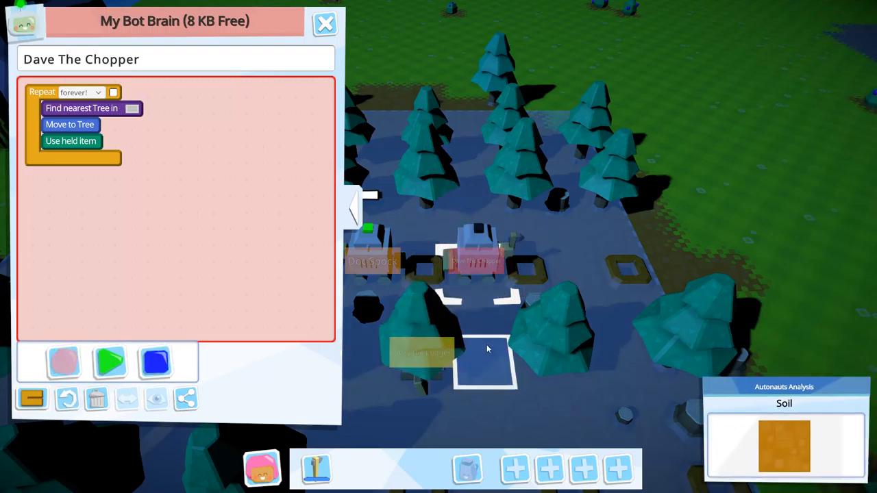
Record Move to 243,138 and Drop all at the top of Dave's loop and run the edited script
click(485, 359)
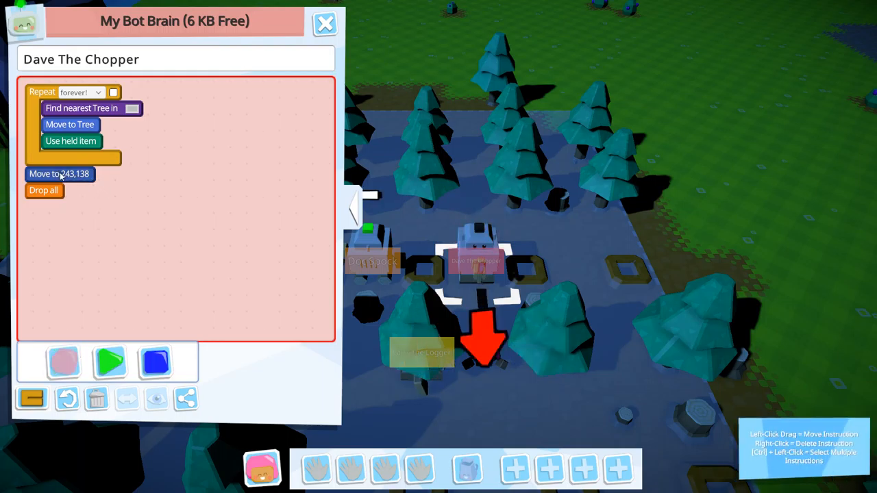
drag(60, 173, 75, 107)
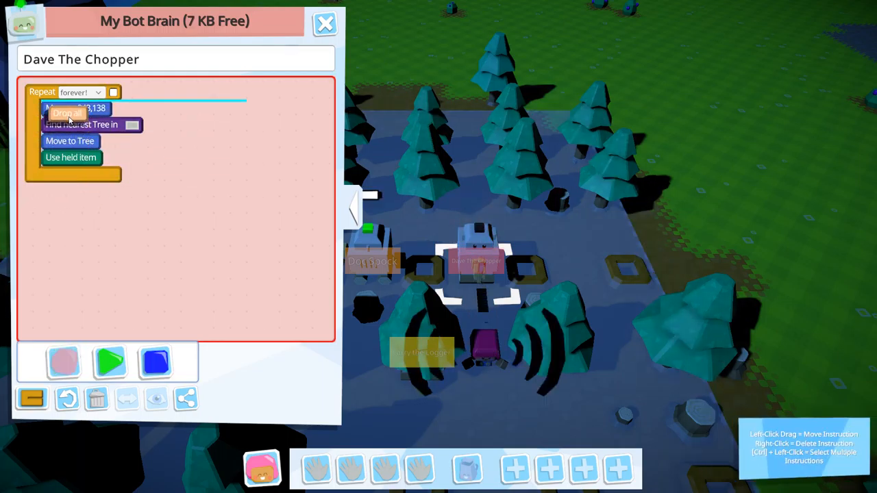
click(156, 362)
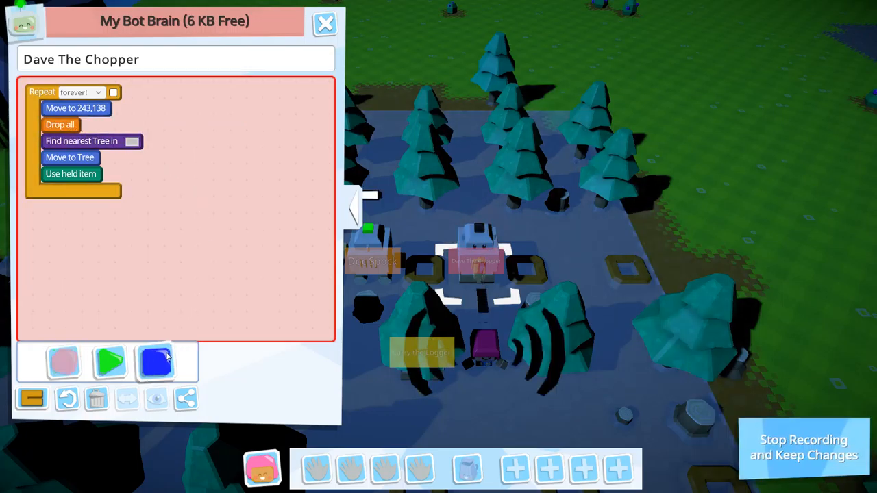
click(109, 362)
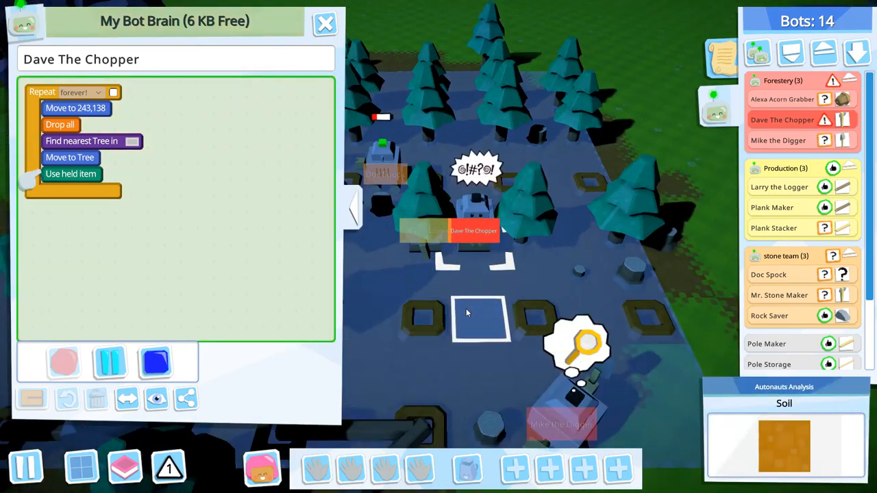
Delete the Move to 243,138 and Drop all steps so Dave's three-step chopping loop runs again
click(475, 219)
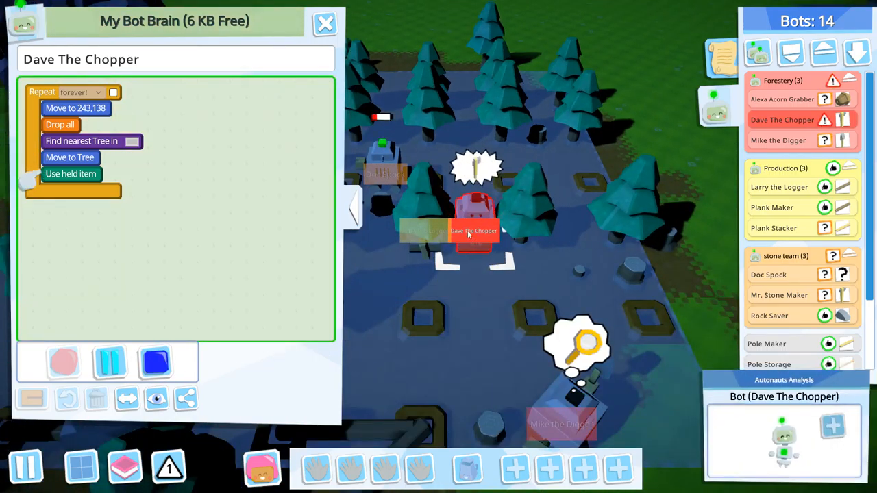
click(473, 281)
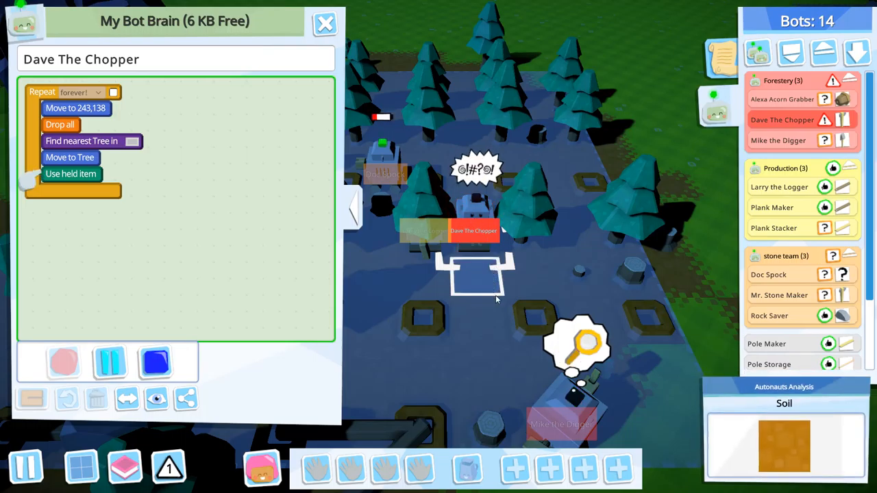
mouse_move(480, 276)
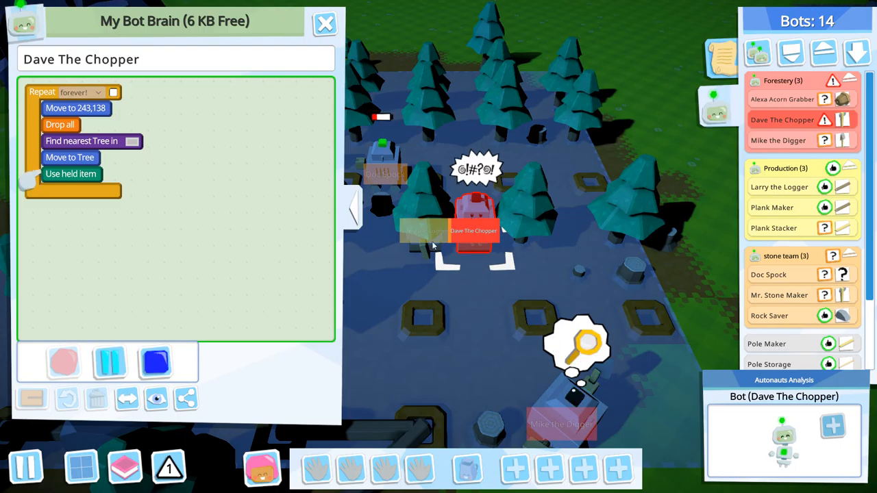
click(109, 362)
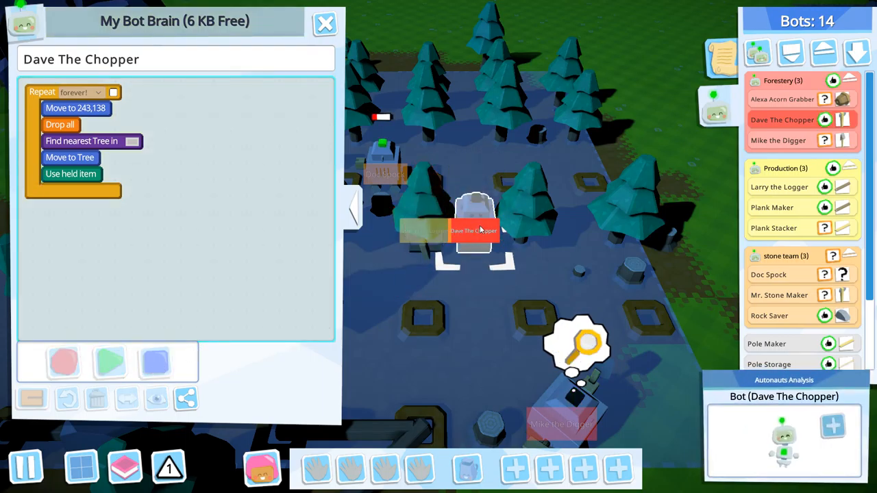
click(325, 22)
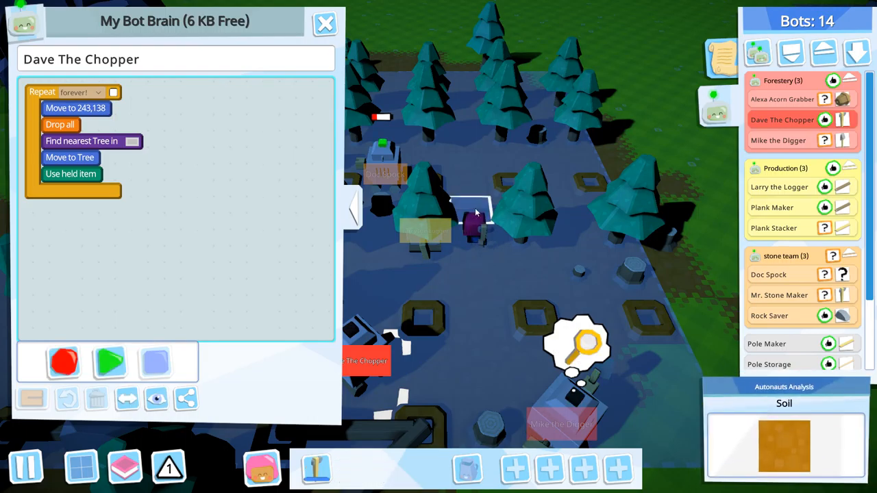
click(109, 362)
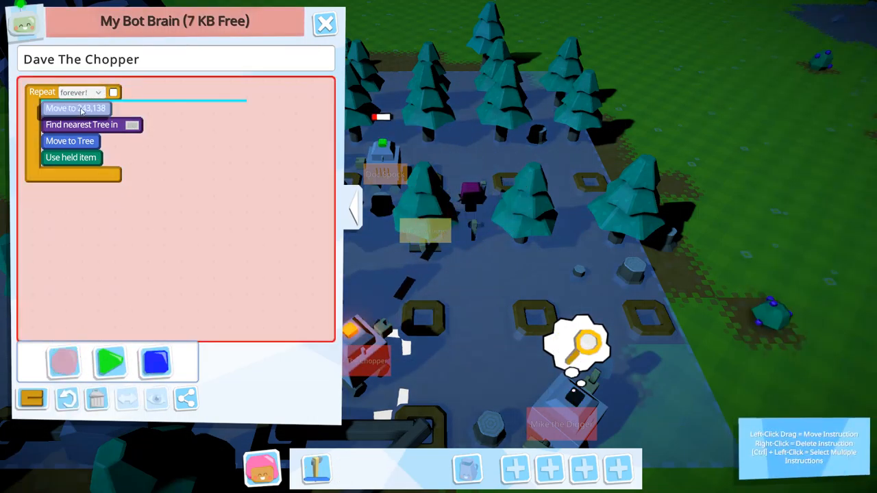
right_click(75, 108)
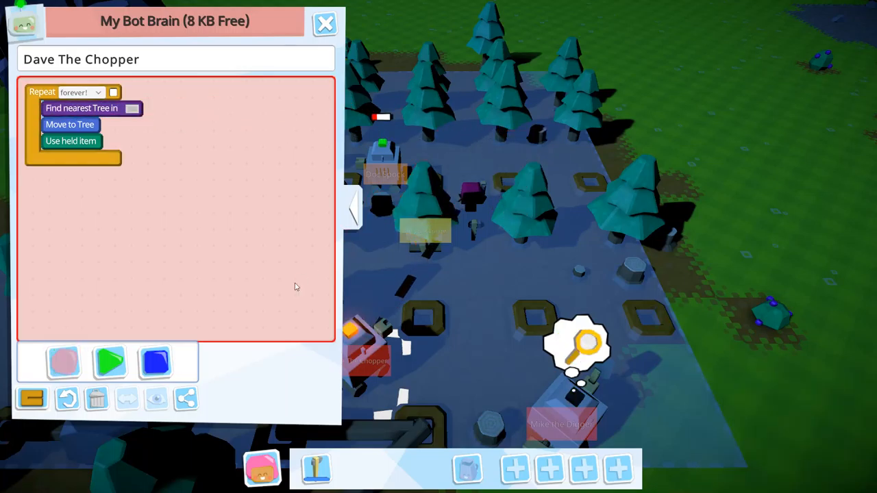
click(109, 362)
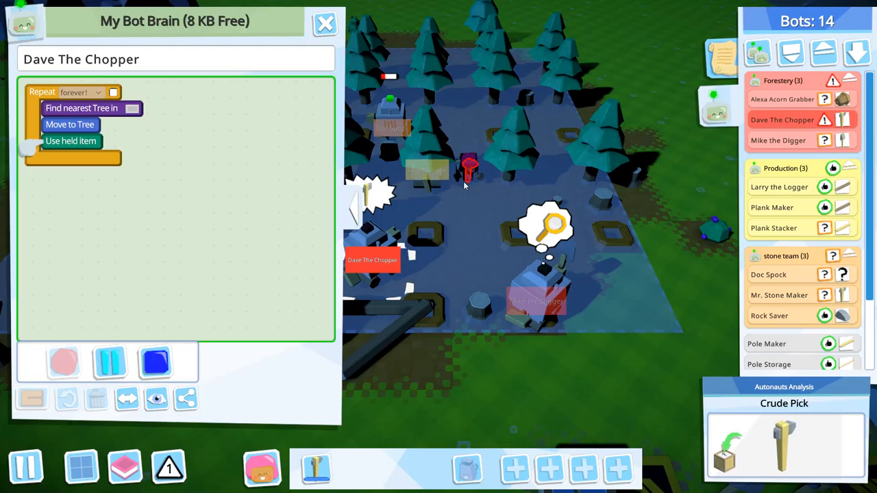
Look around the base and close Dave The Chopper's Bot Brain window
click(468, 171)
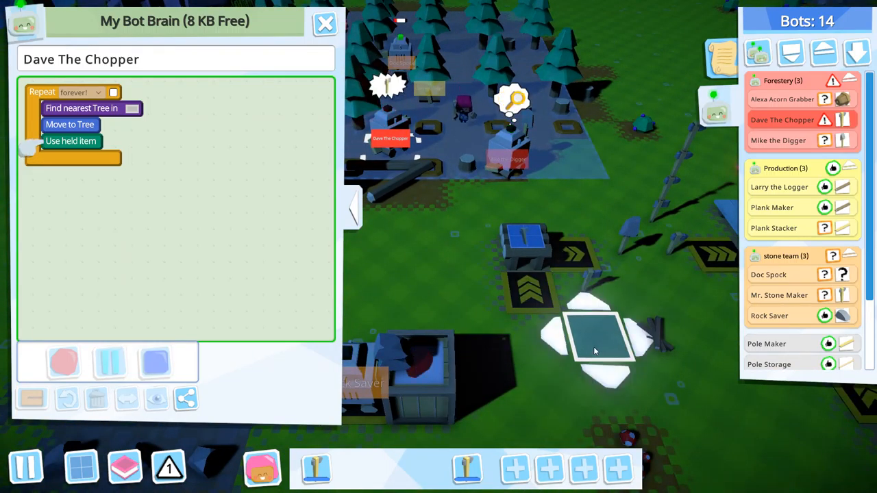
click(600, 336)
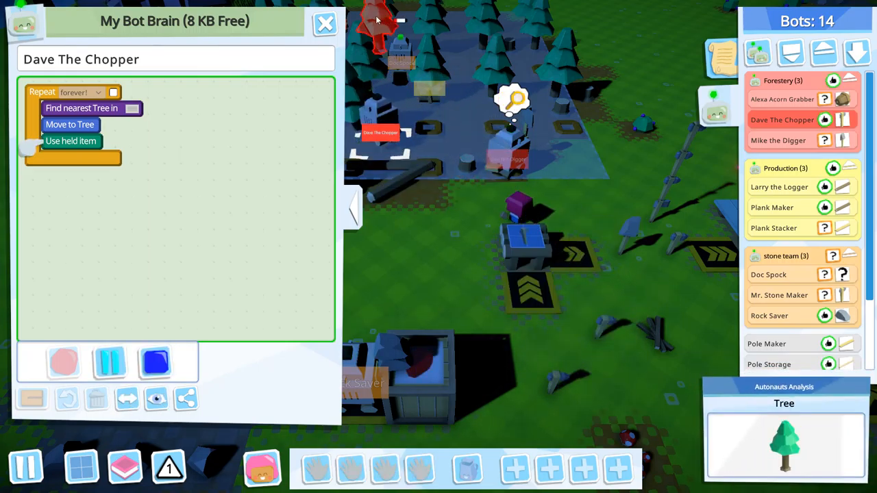
click(325, 22)
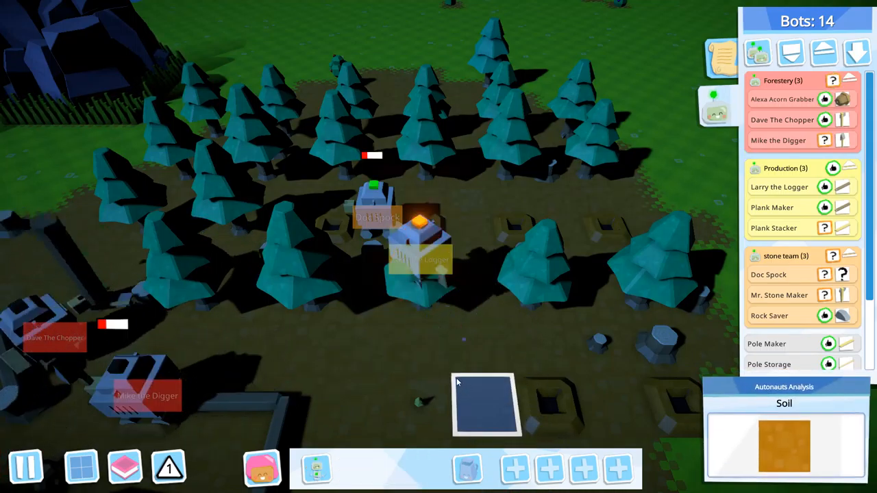
Reopen Larry the Logger's log-storing program, set it running, then close it
click(841, 186)
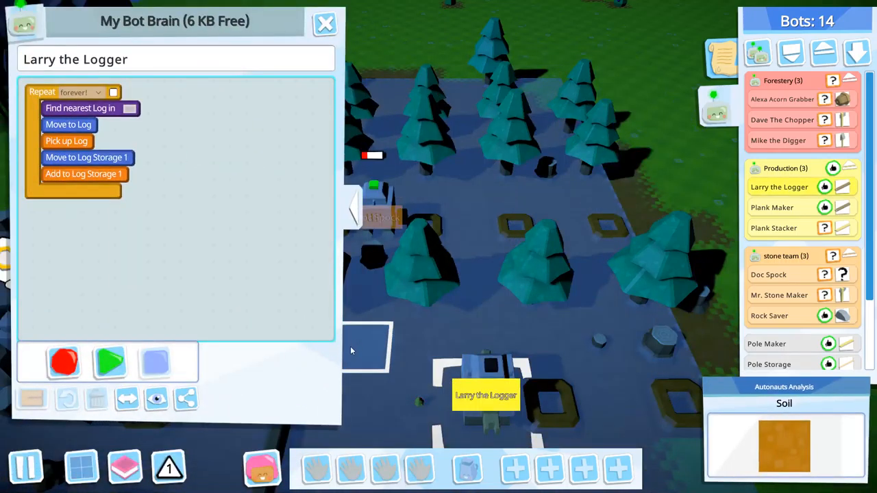
click(109, 362)
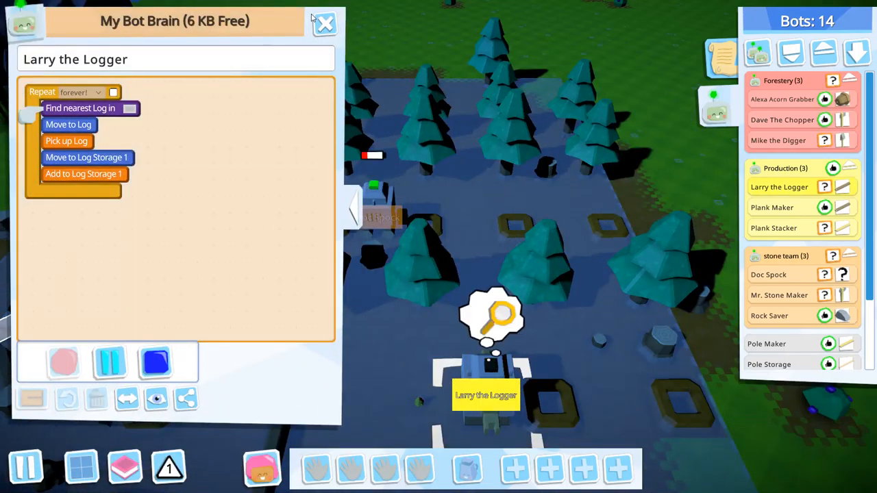
click(324, 23)
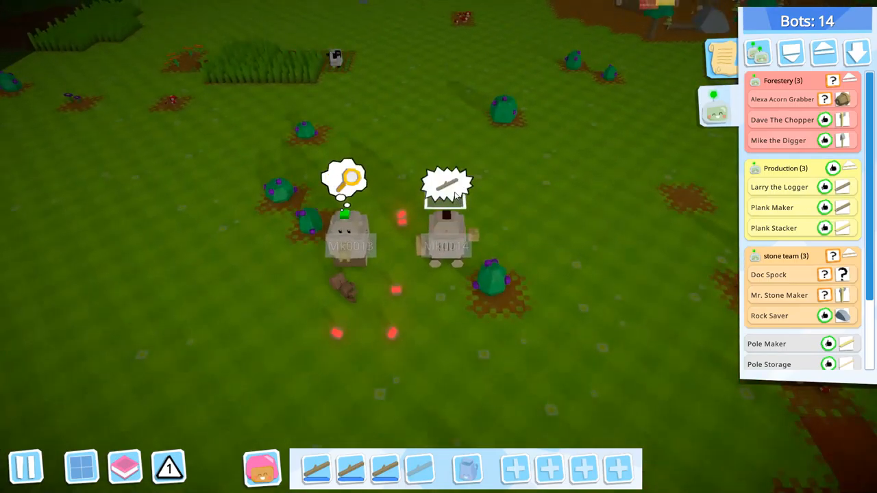
Select the grassland bot and move to the riverside production yard with the pole and log pile
click(446, 239)
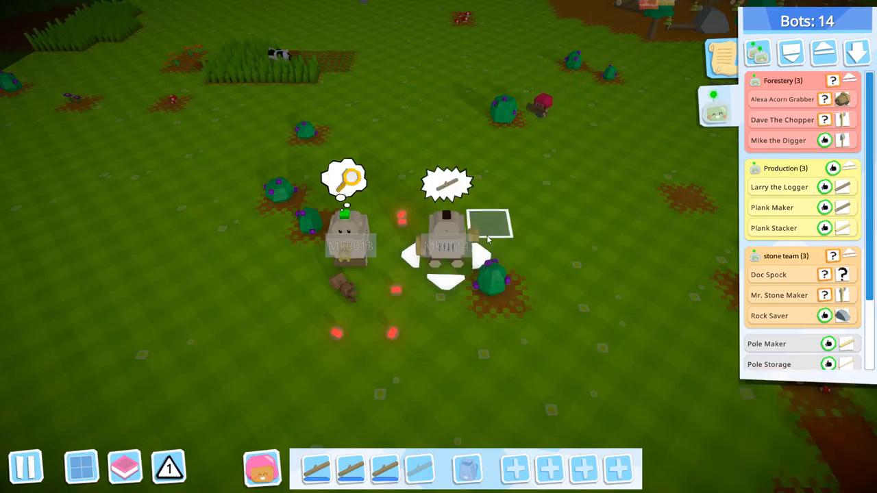
click(445, 247)
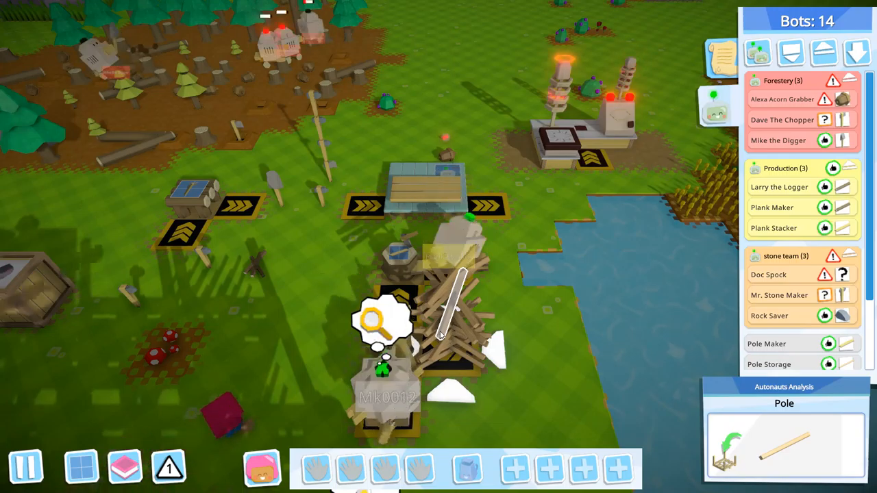
Inspect Plank Storage 1 (0 of 100 planks) and collapse the Bots panel
click(425, 192)
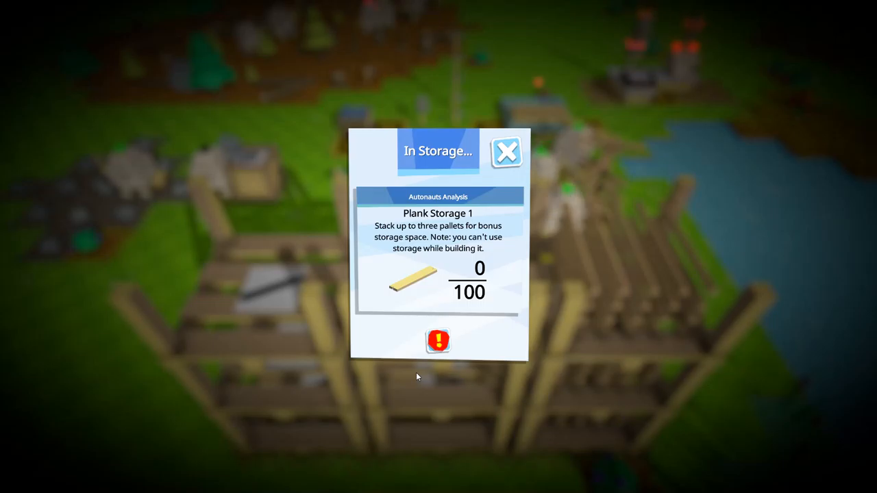
click(506, 152)
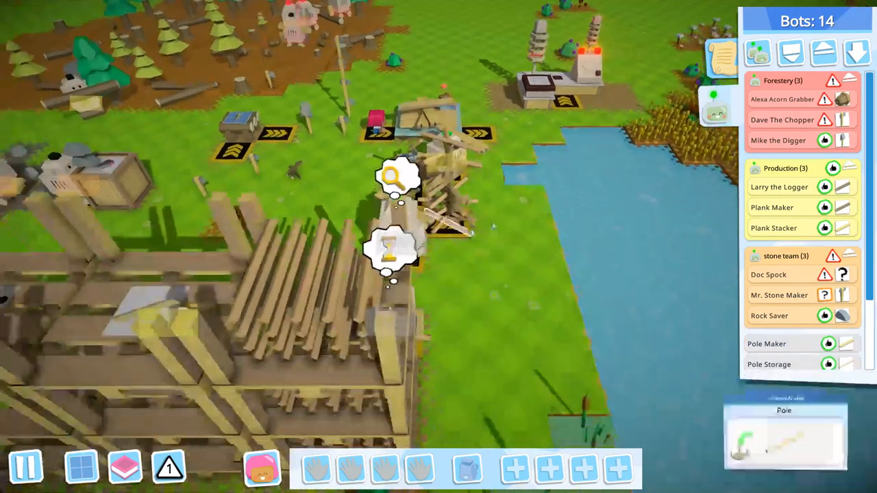
click(719, 57)
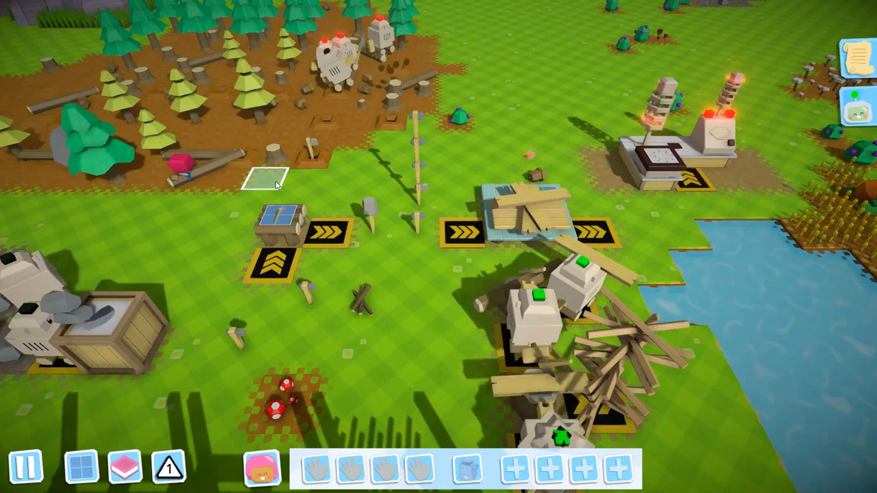
Pan to the open grassland with bots among berry bushes and sticks
click(528, 219)
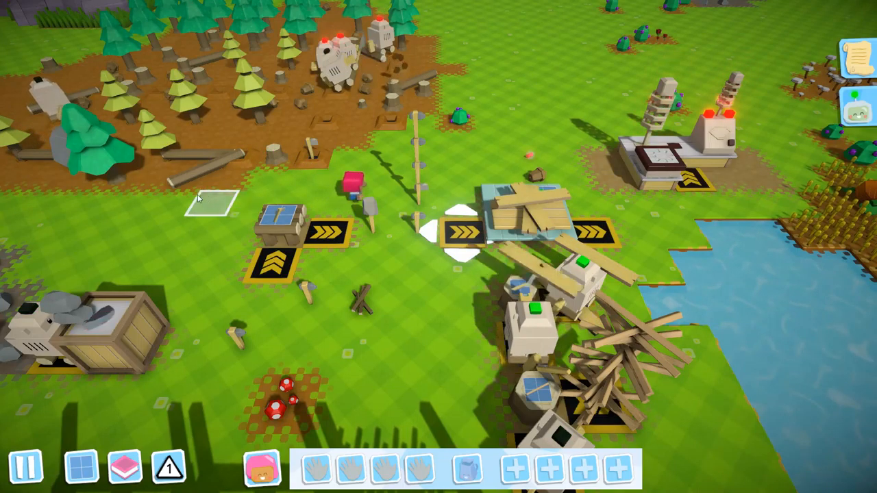
click(520, 212)
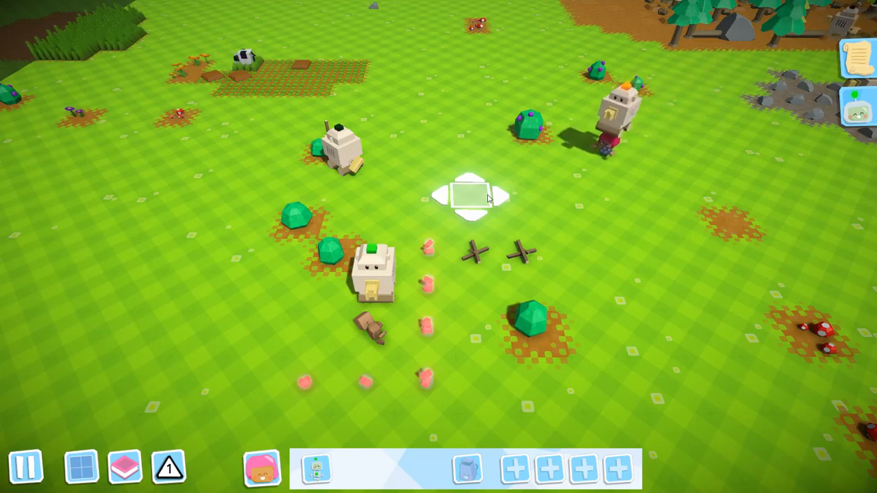
Open new bot Mk0015's brain and close it again
click(473, 189)
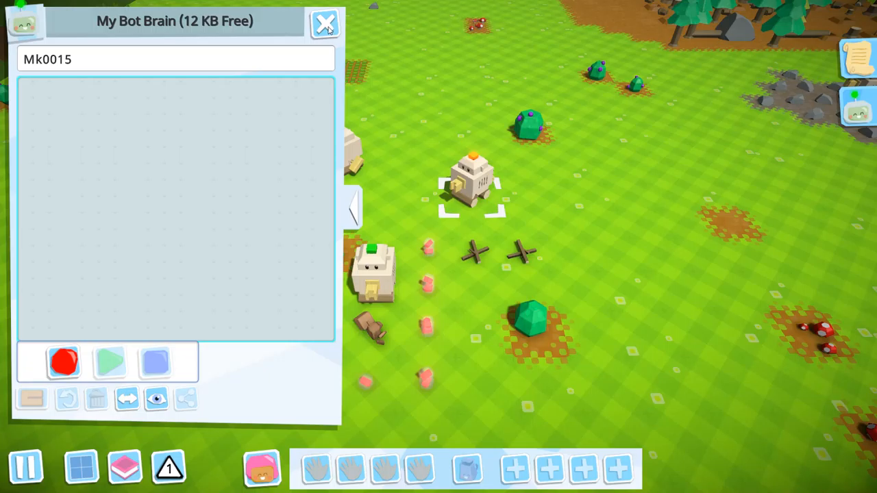
click(325, 23)
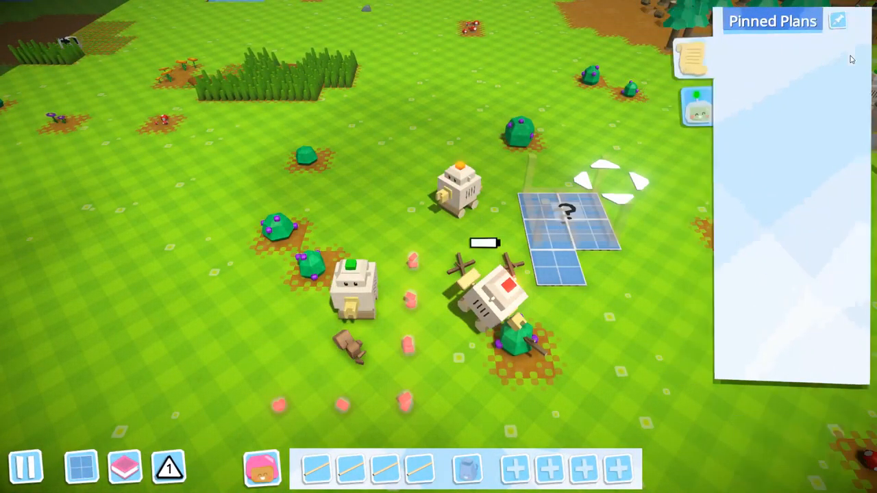
View the Pole Maker bot's Repeat forever plank-moving script and close it
click(696, 110)
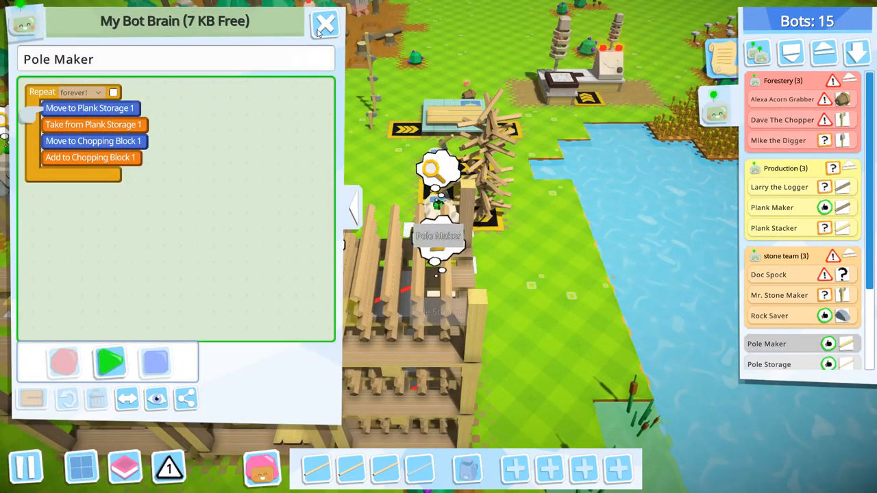
click(325, 25)
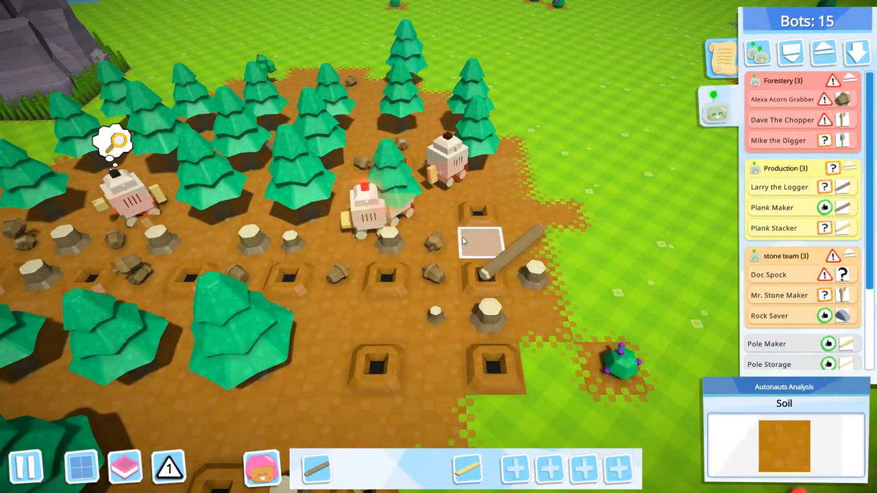
click(450, 158)
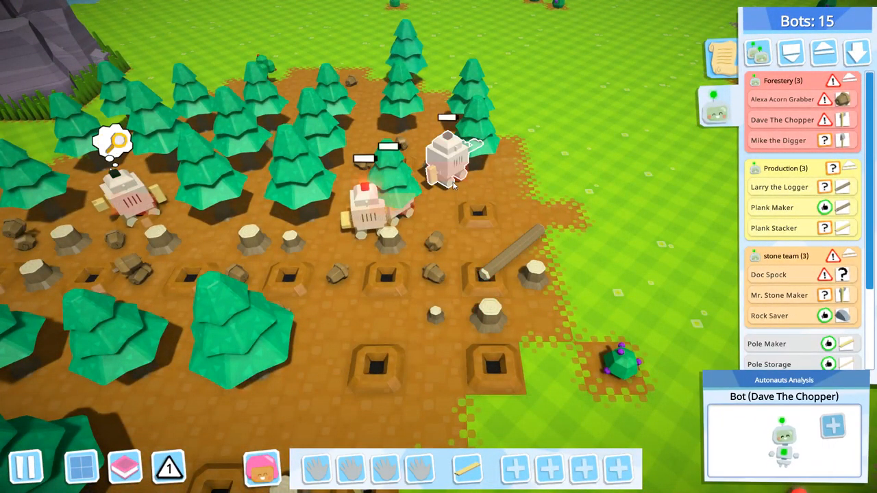
click(350, 219)
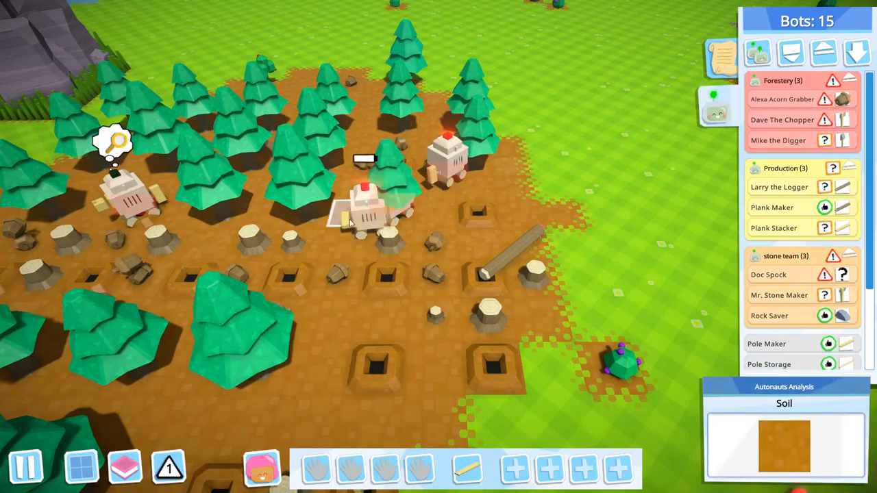
click(363, 206)
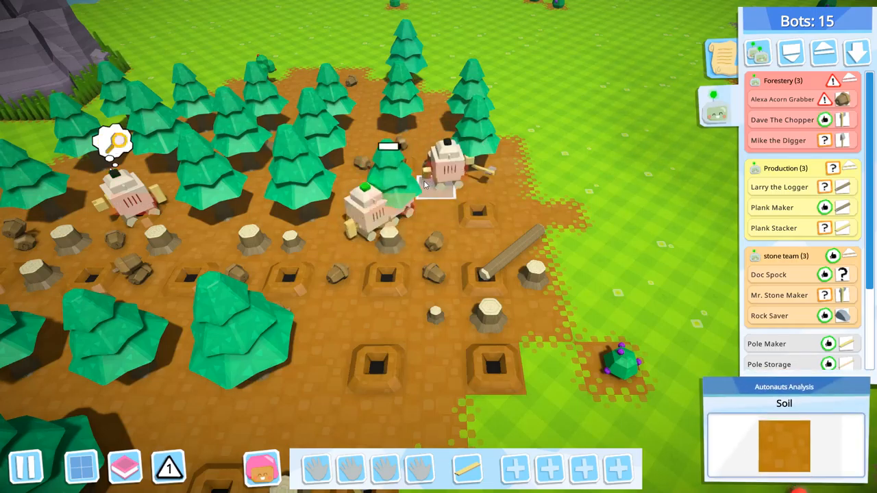
click(387, 165)
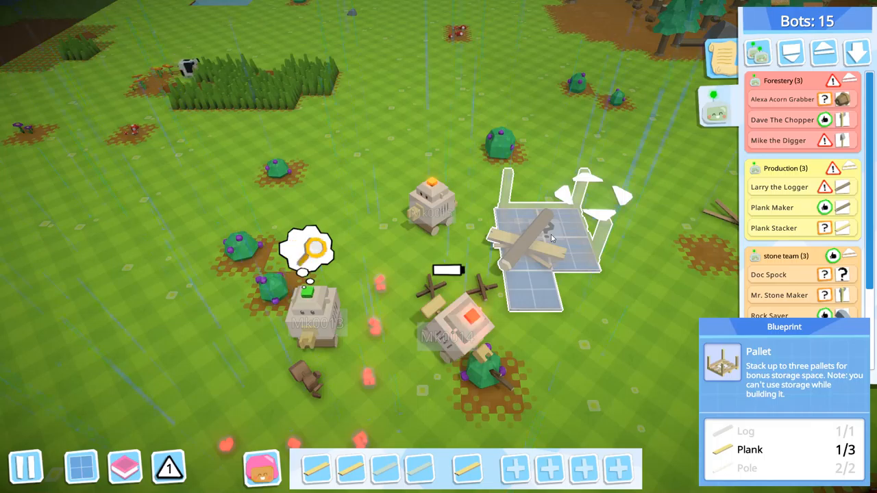
Add planks to the grassland Pallet blueprint so it gets built
click(453, 336)
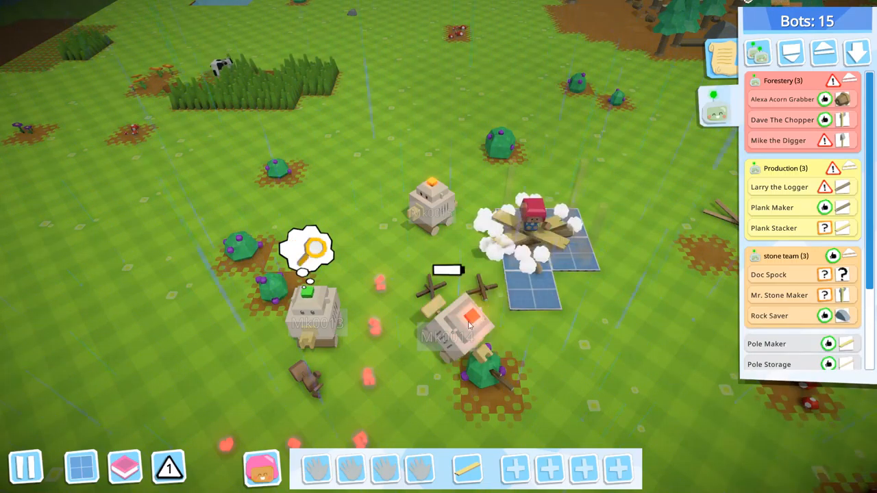
click(459, 329)
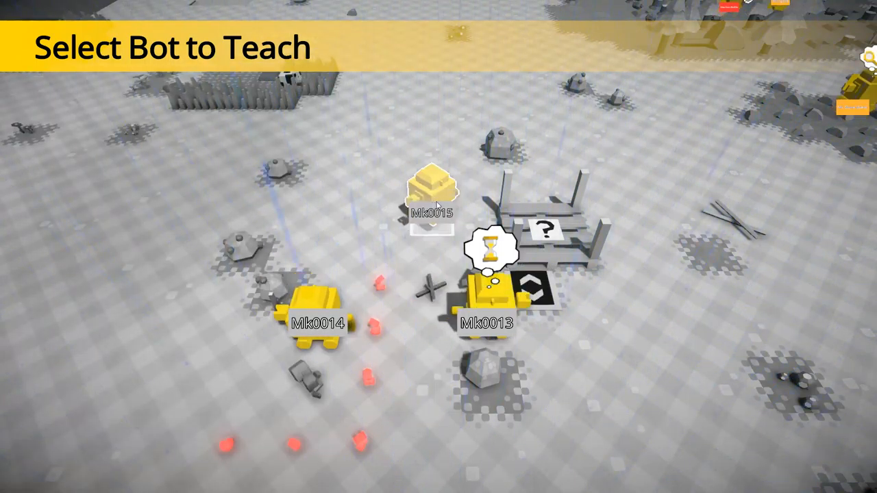
click(430, 195)
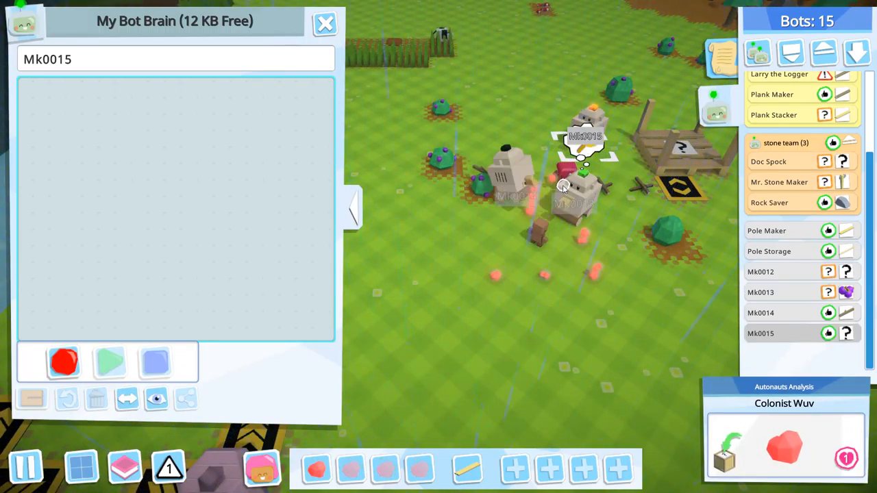
click(110, 362)
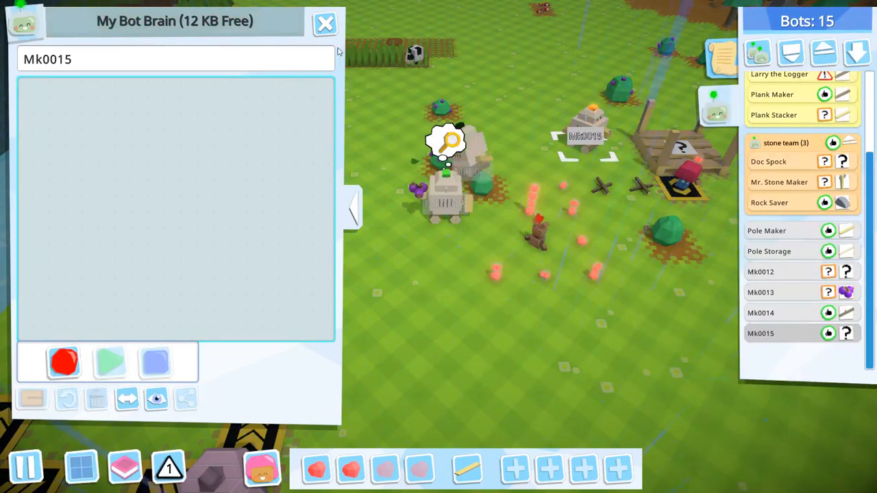
click(325, 25)
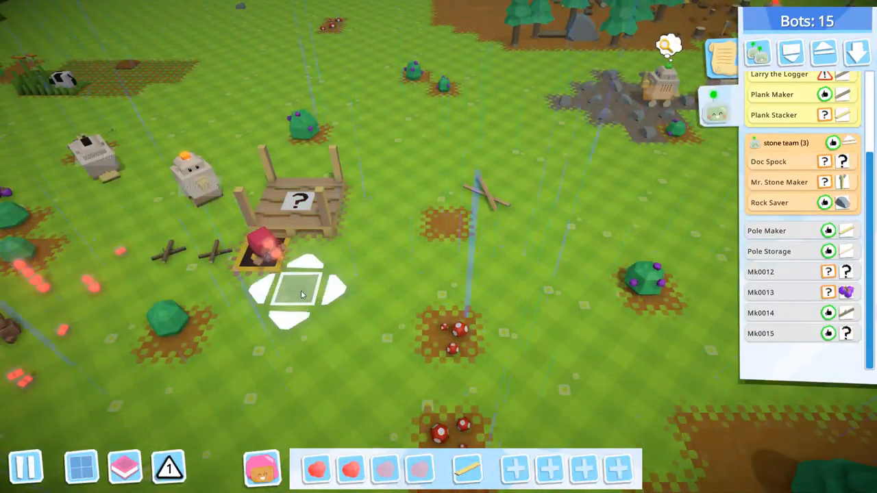
Place a storage blueprint on the grass and check Plank Storage 1 (0 of 100 planks)
click(299, 205)
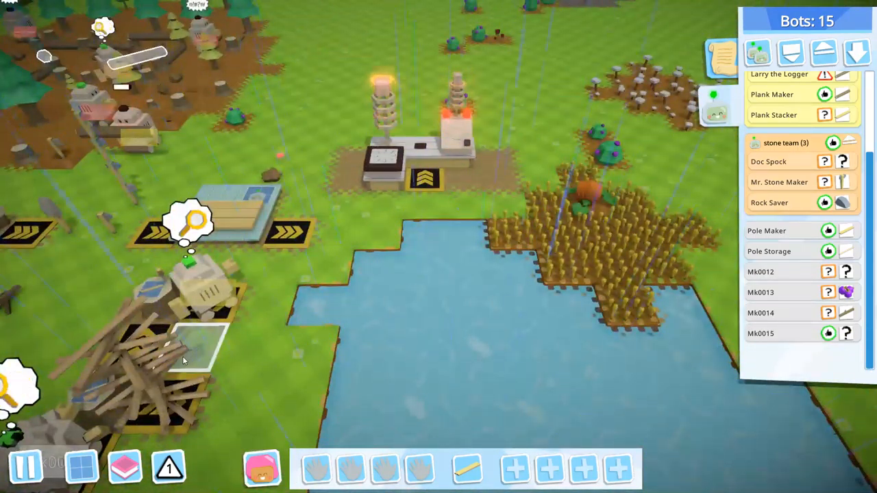
click(148, 381)
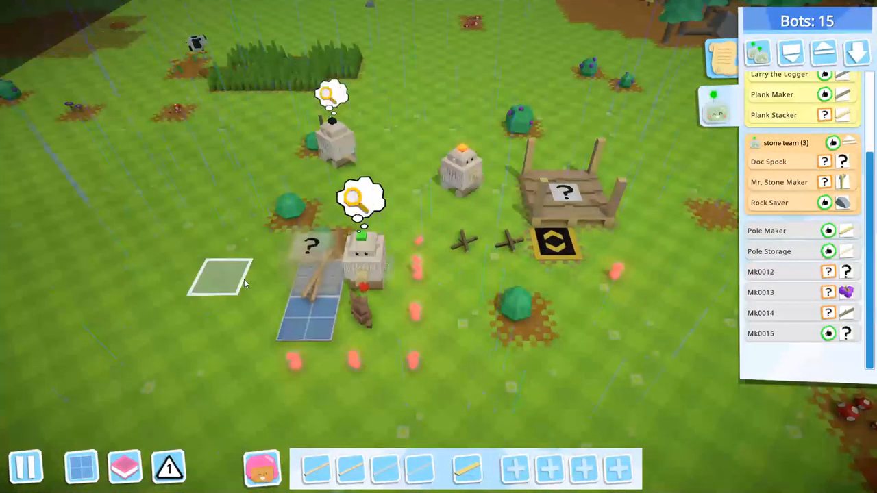
click(312, 267)
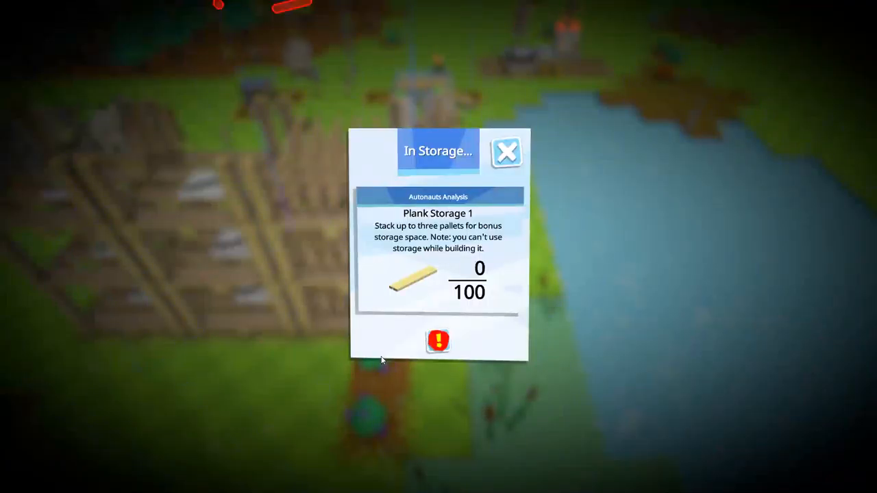
click(507, 152)
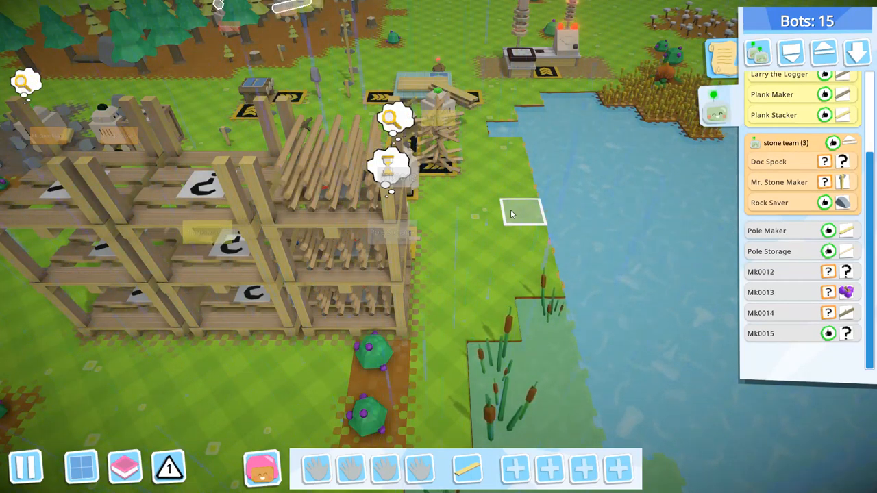
Return to the lakeside workshop yard after closing the storage popup
click(236, 316)
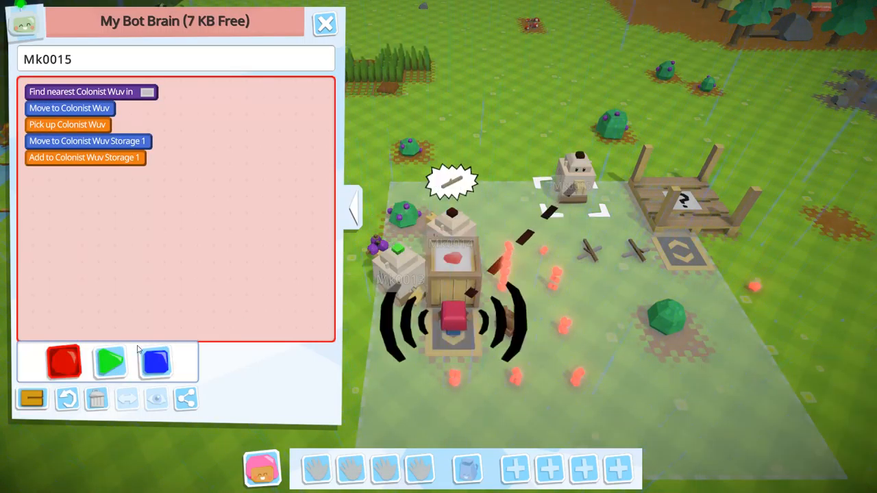
Nest Find/Move/Pick up Colonist Wuv in an 'until hands full' loop and storage in an 'until hands empty' loop for Mk0015
click(32, 399)
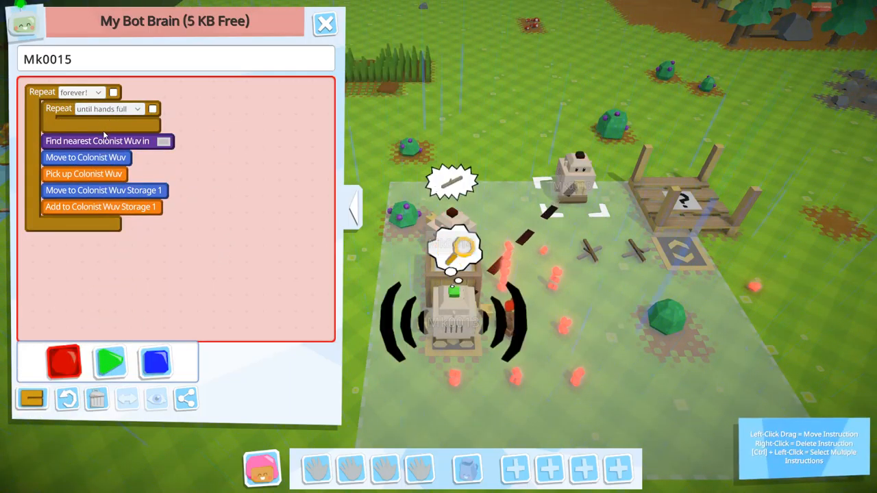
drag(96, 140, 114, 123)
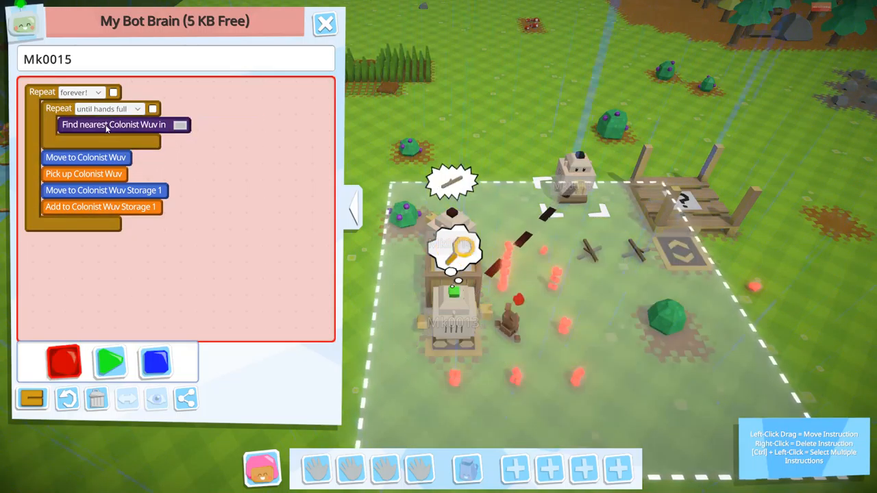
drag(85, 157, 103, 141)
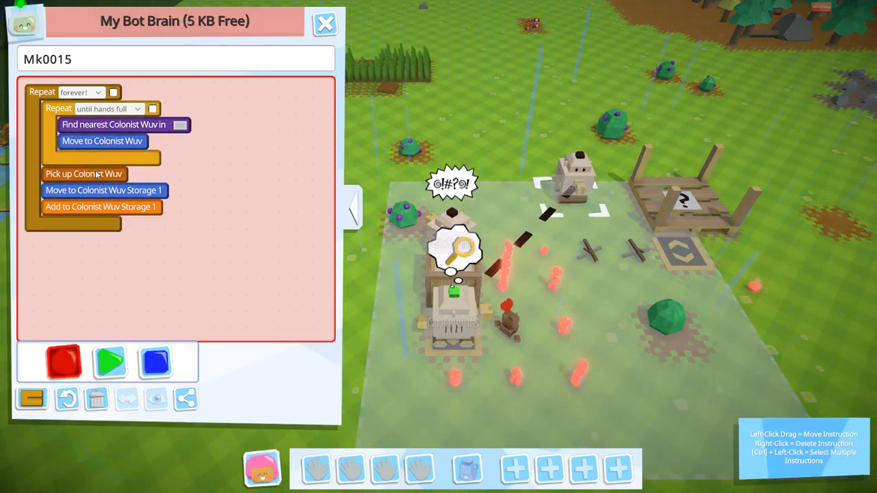
drag(84, 173, 99, 157)
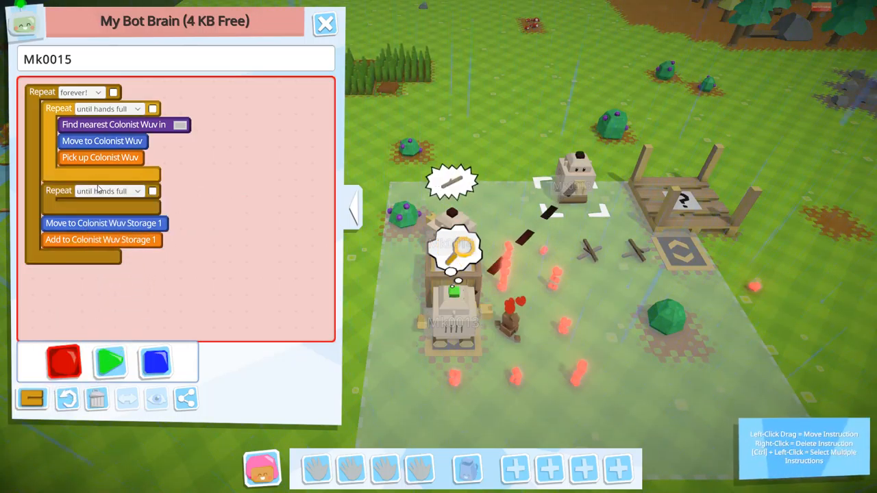
click(107, 191)
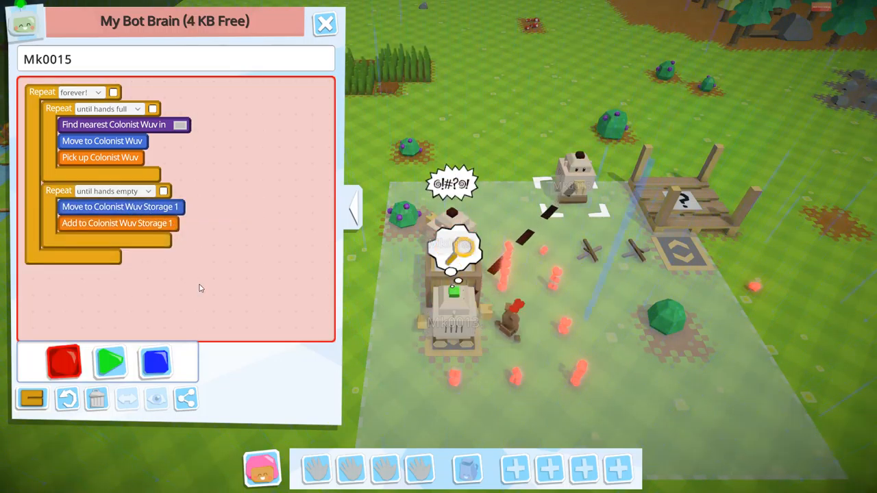
click(325, 24)
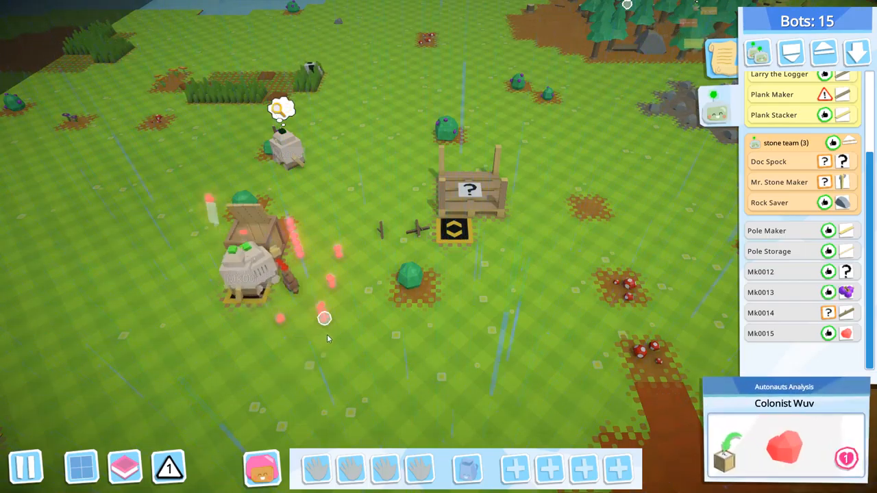
Bring up the Research Station's topic list showing stone, plank, pole and other research costs
click(253, 267)
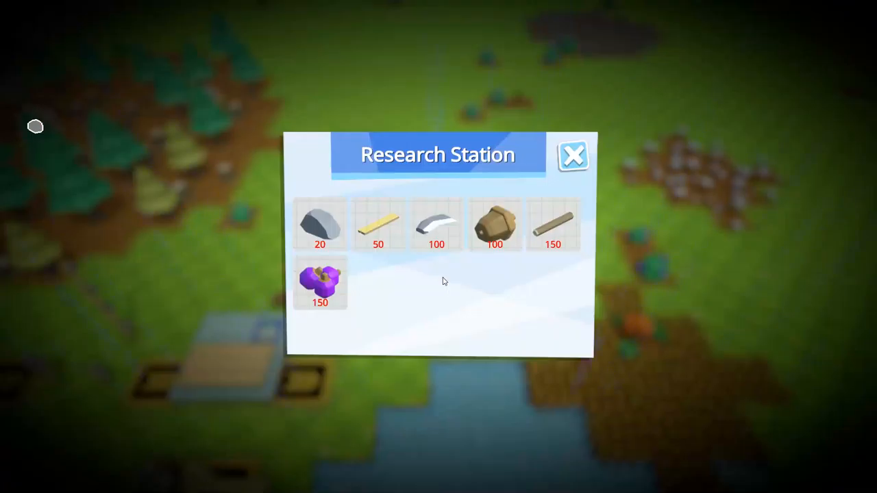
Start Tool Technology research (1 Stone, 20 Colonist Wuv) and return to the grassland view
click(319, 224)
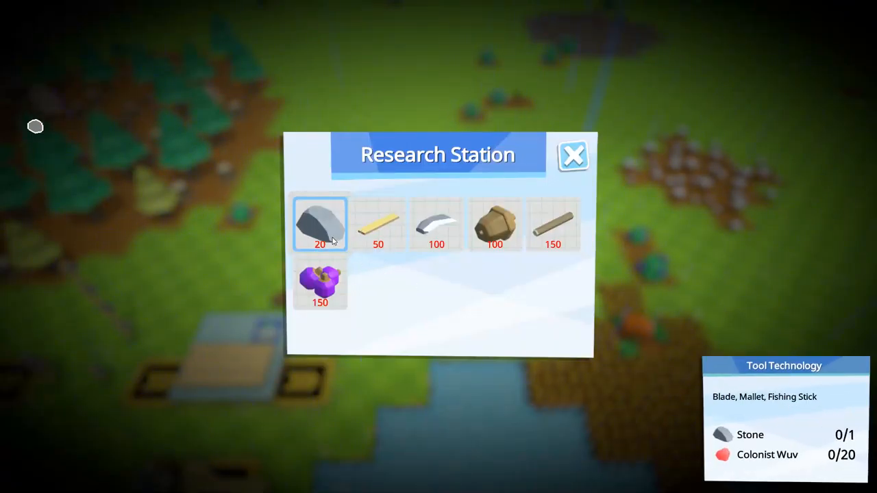
click(572, 155)
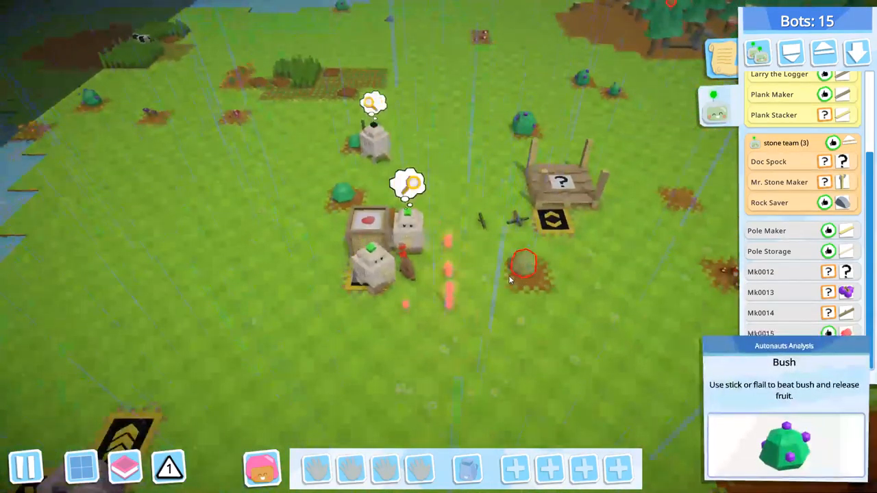
Deliver the Stone and Colonist Wuv until Tool Technology reaches 1/1 and 20/20 and completes
click(370, 222)
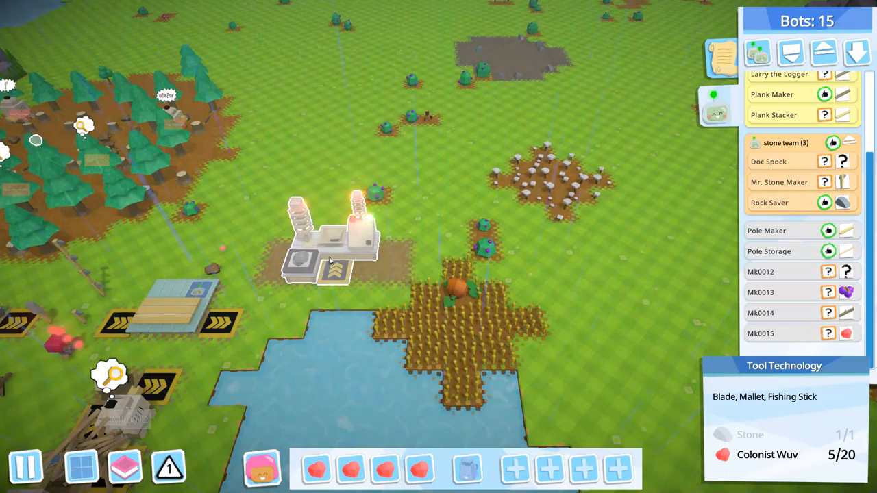
click(329, 254)
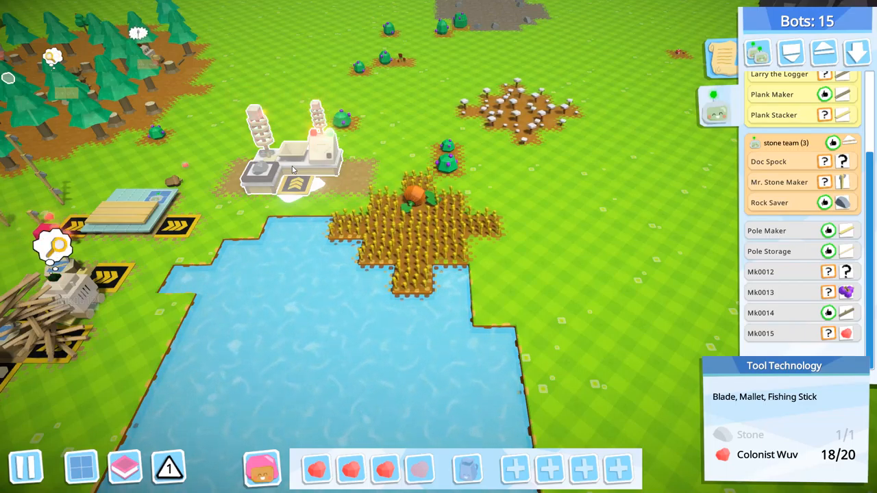
click(291, 158)
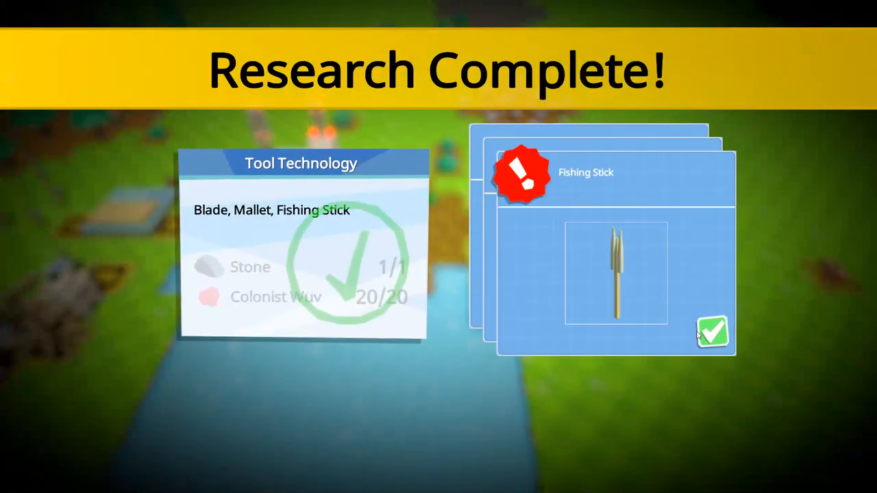
Dismiss the Fishing Stick, Wooden Mallet and Crude Blade Research Complete cards
click(713, 333)
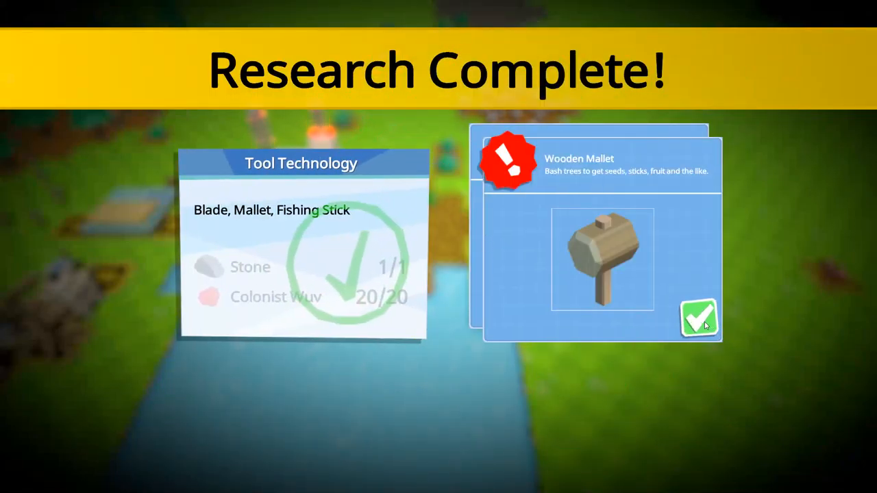
click(698, 320)
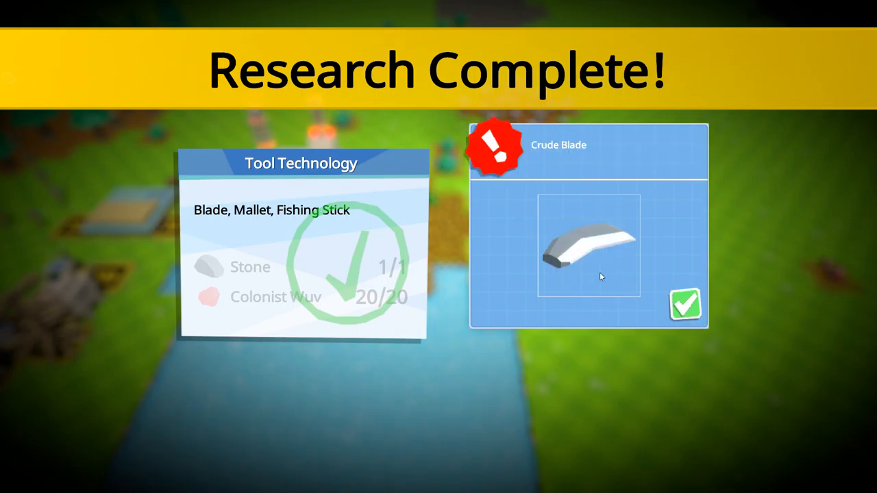
click(685, 304)
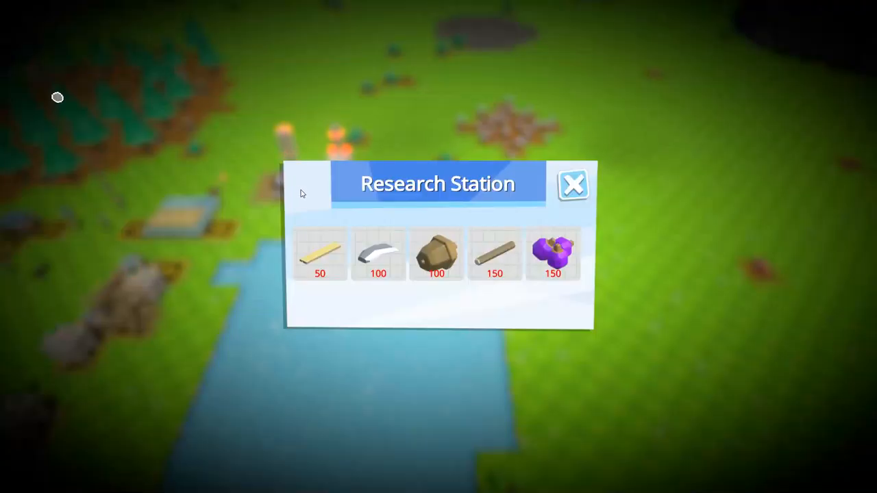
Check the requirements of Farming, Robotics, Shelter and Cooking Technology, then leave the Research Station
click(378, 255)
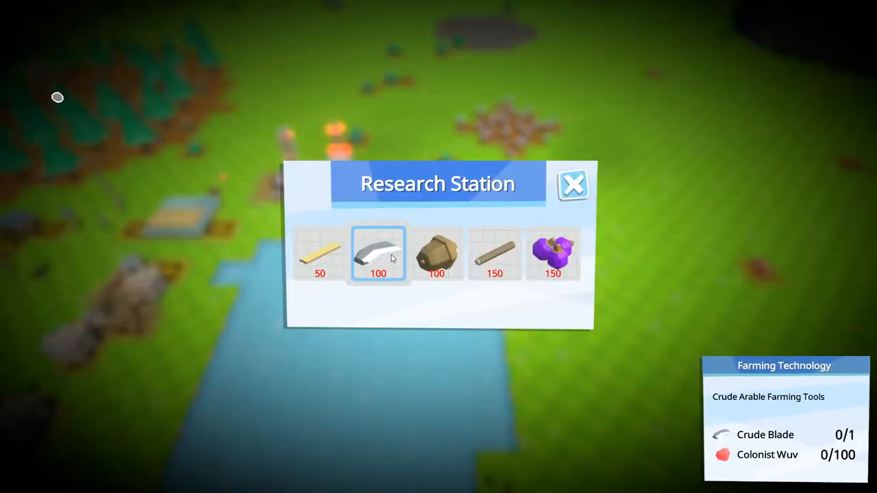
click(437, 255)
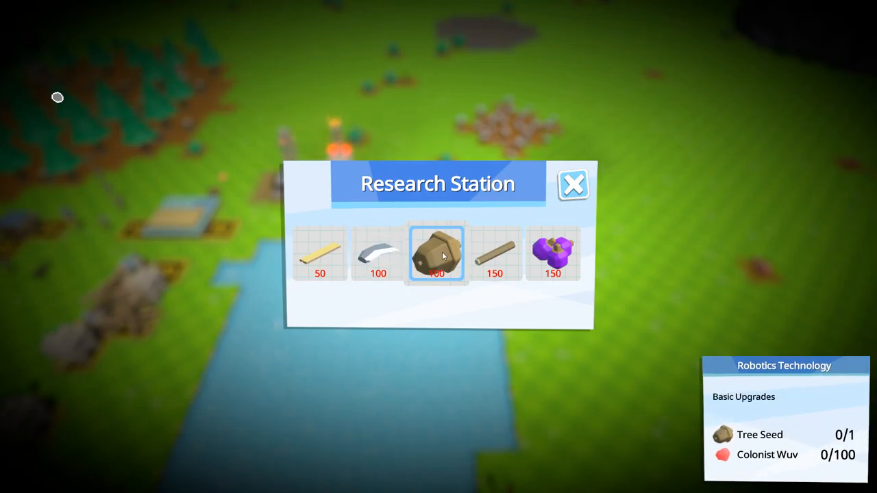
click(494, 254)
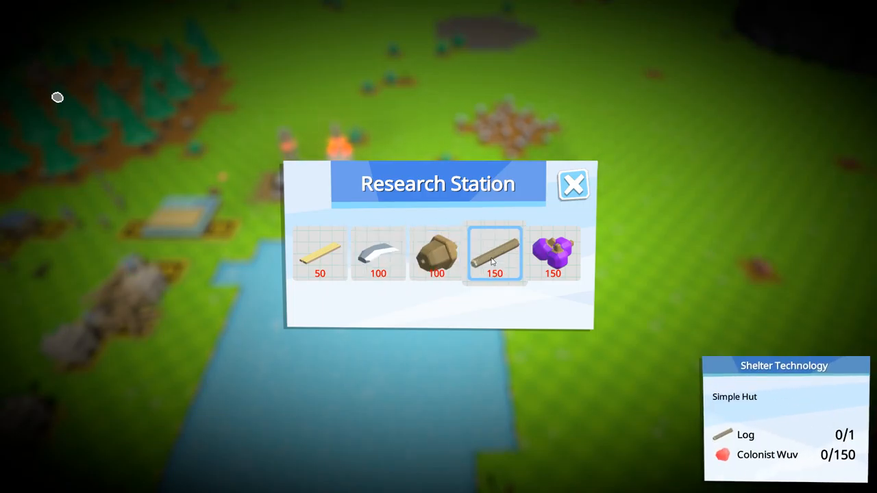
click(552, 254)
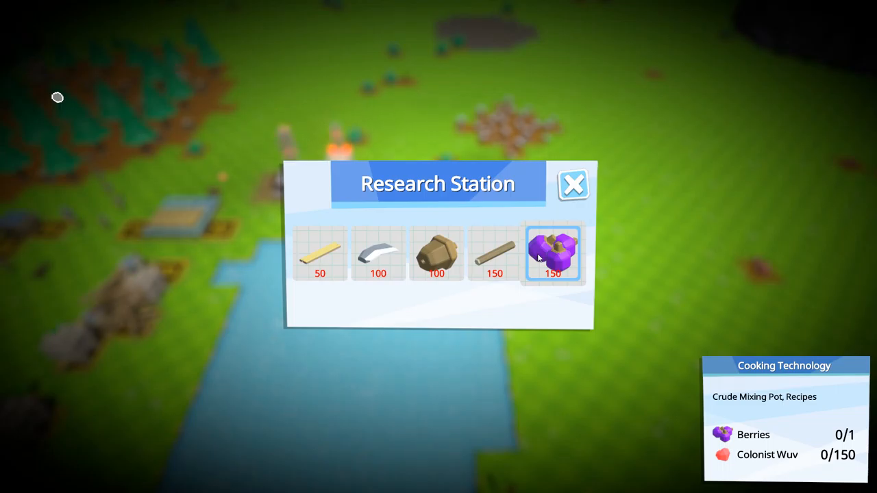
click(573, 183)
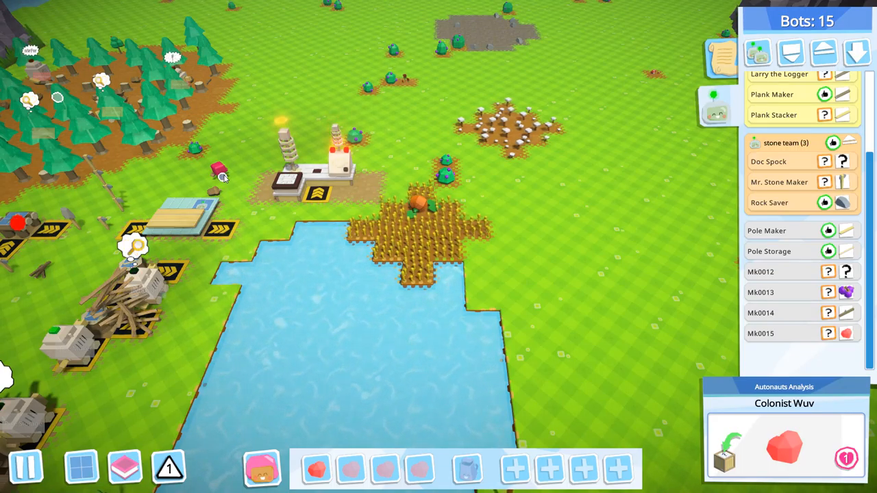
click(828, 333)
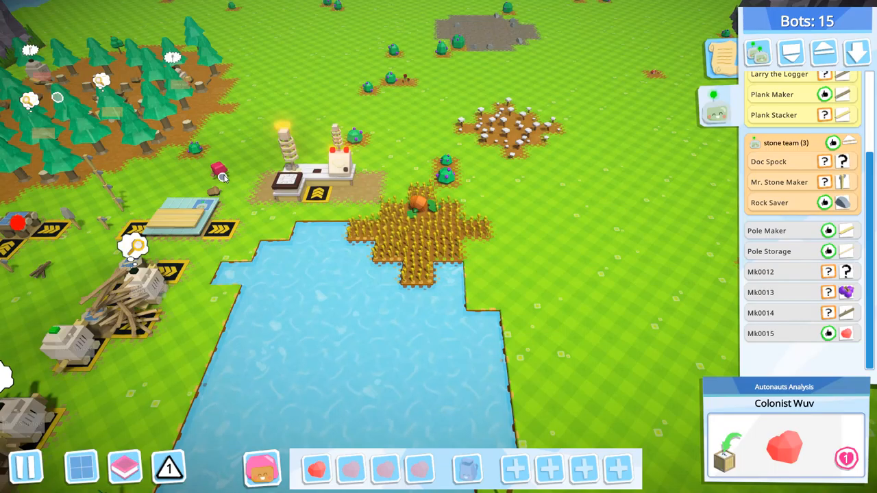